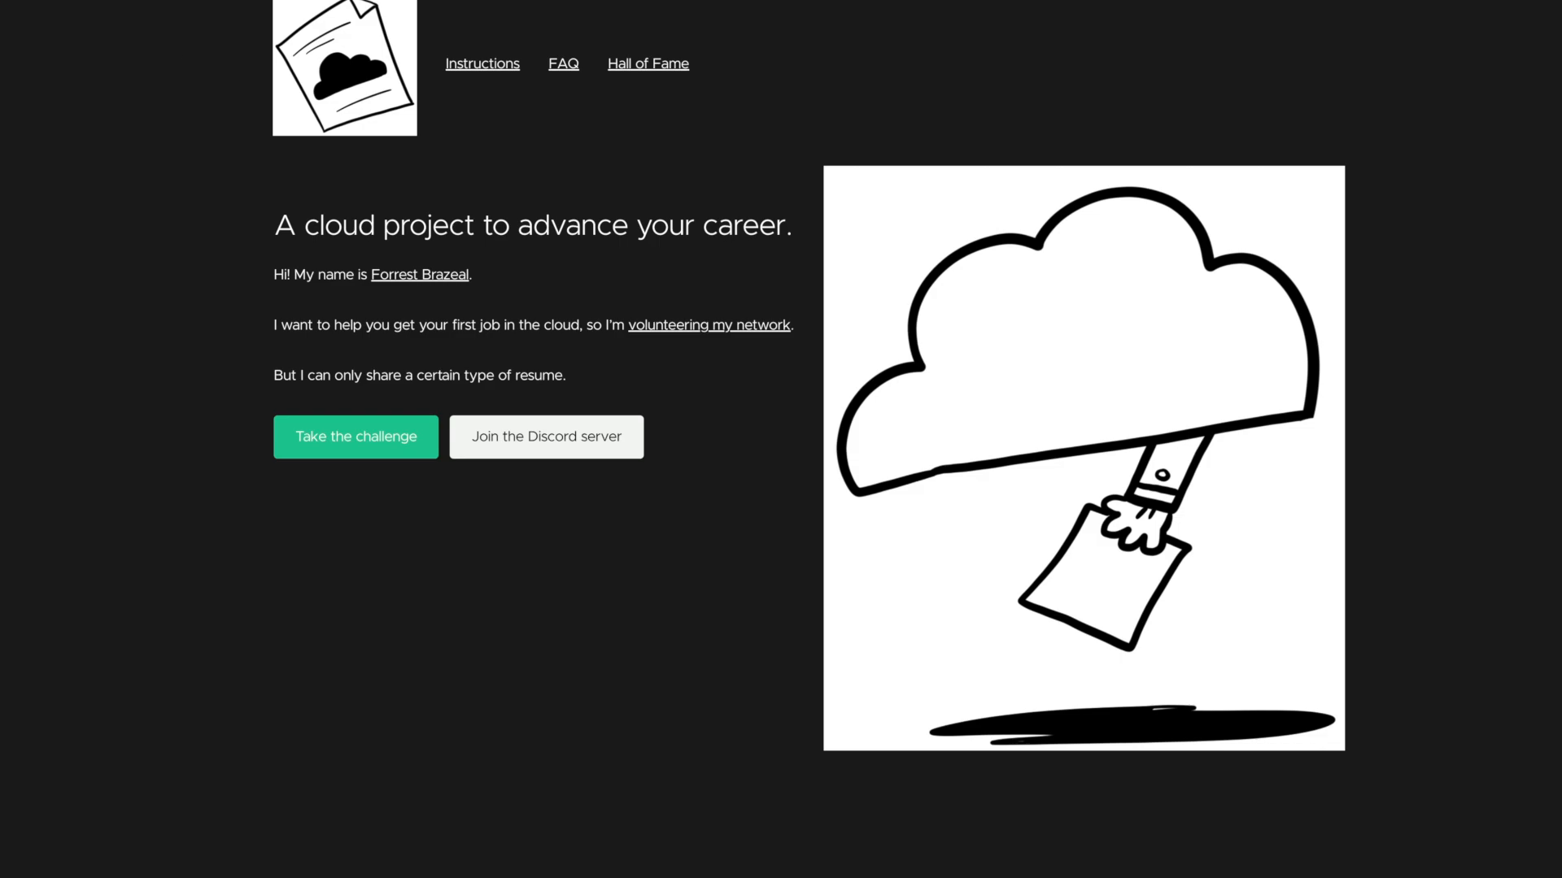
mouse_move(120, 39)
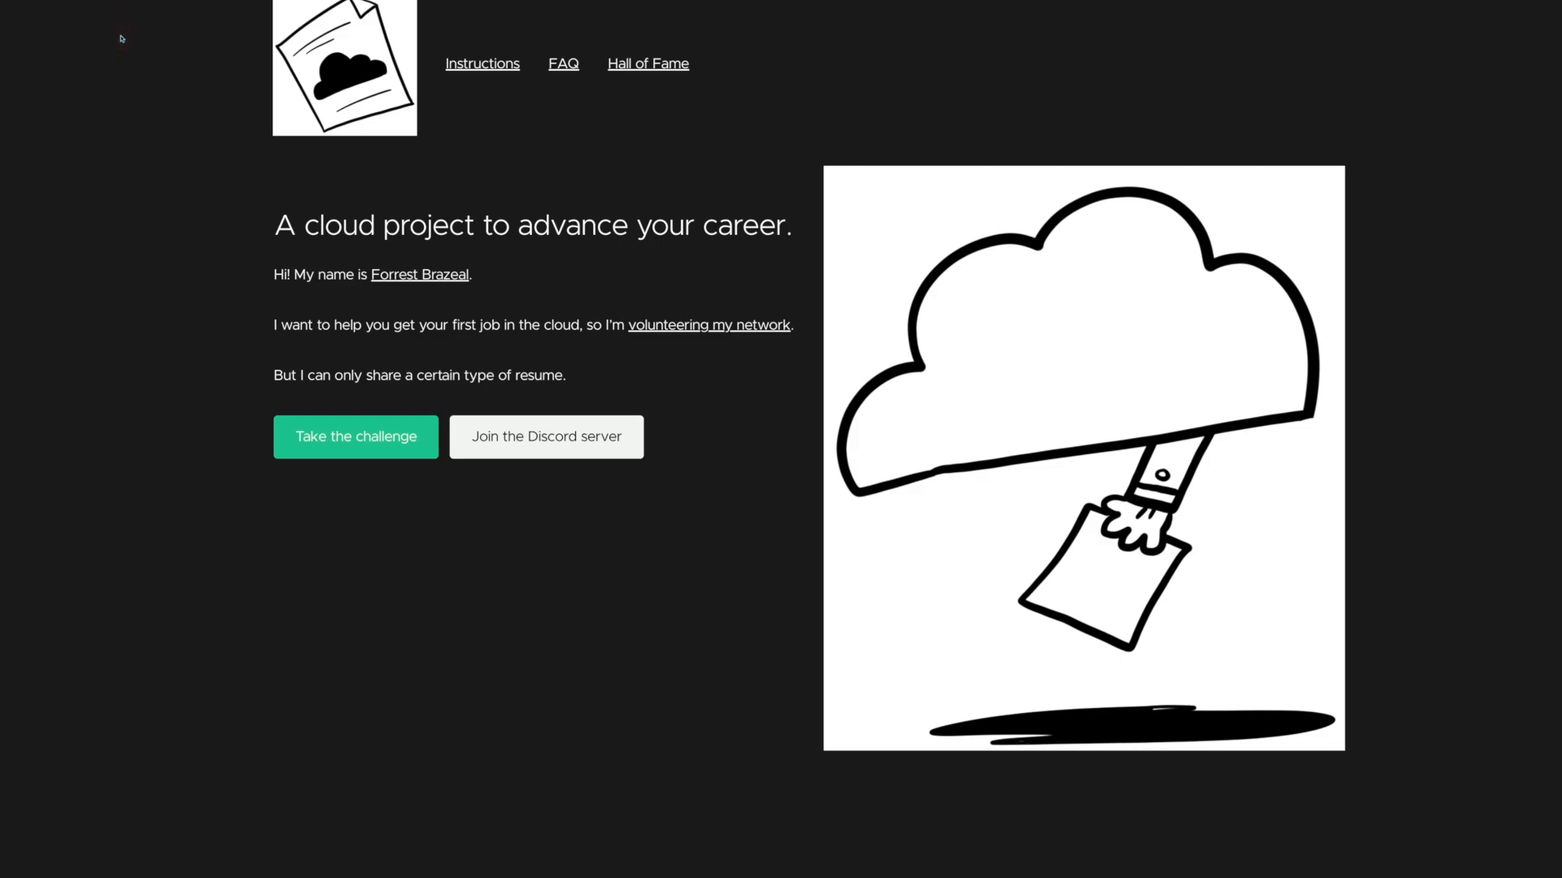
mouse_move(482, 309)
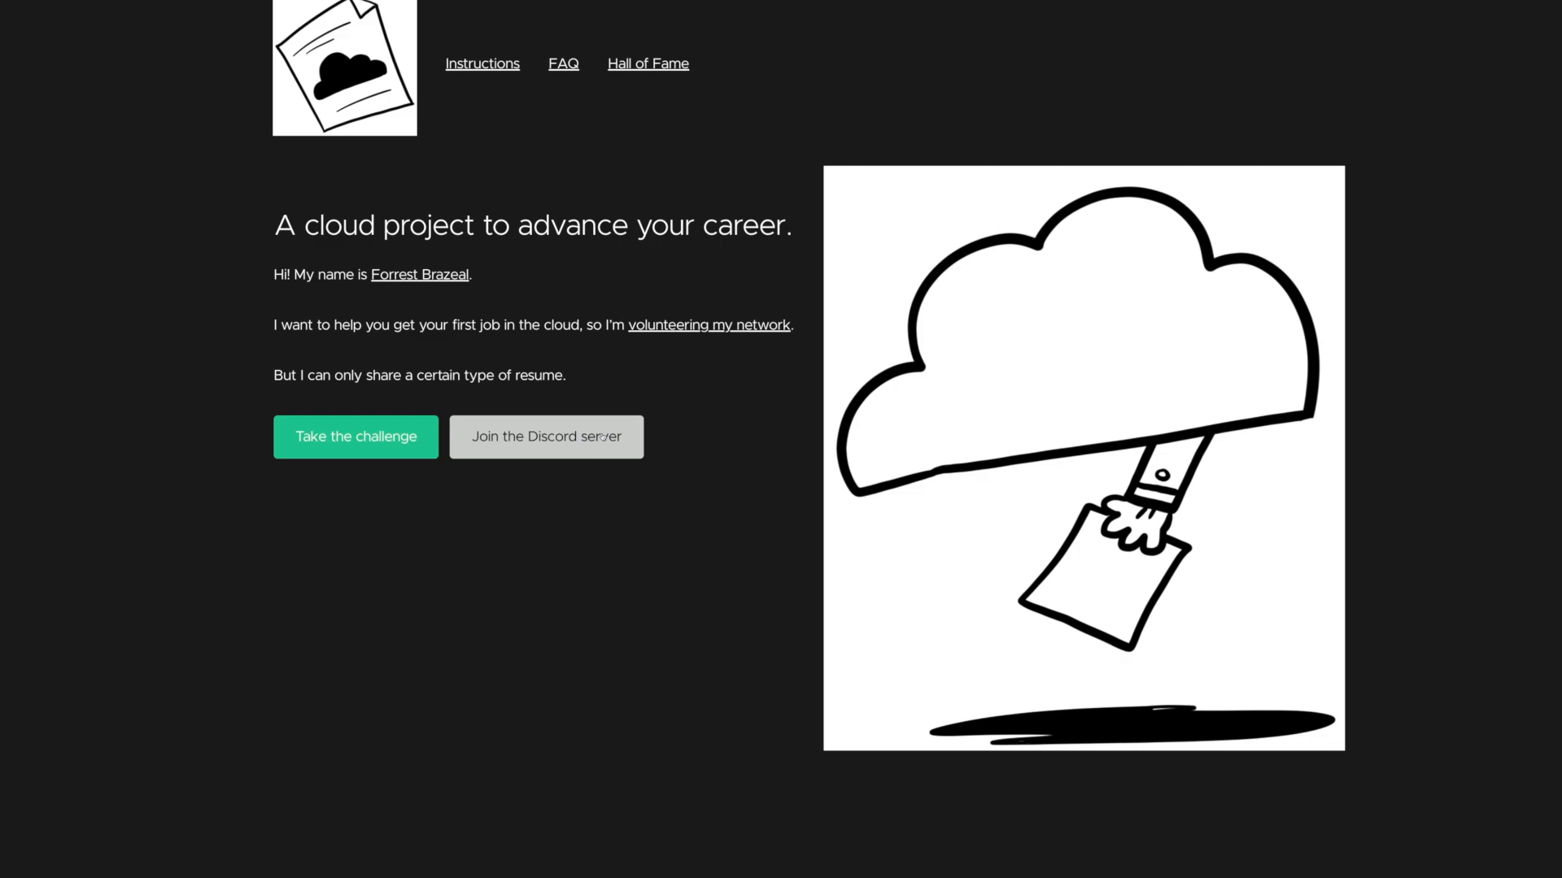
mouse_move(469, 338)
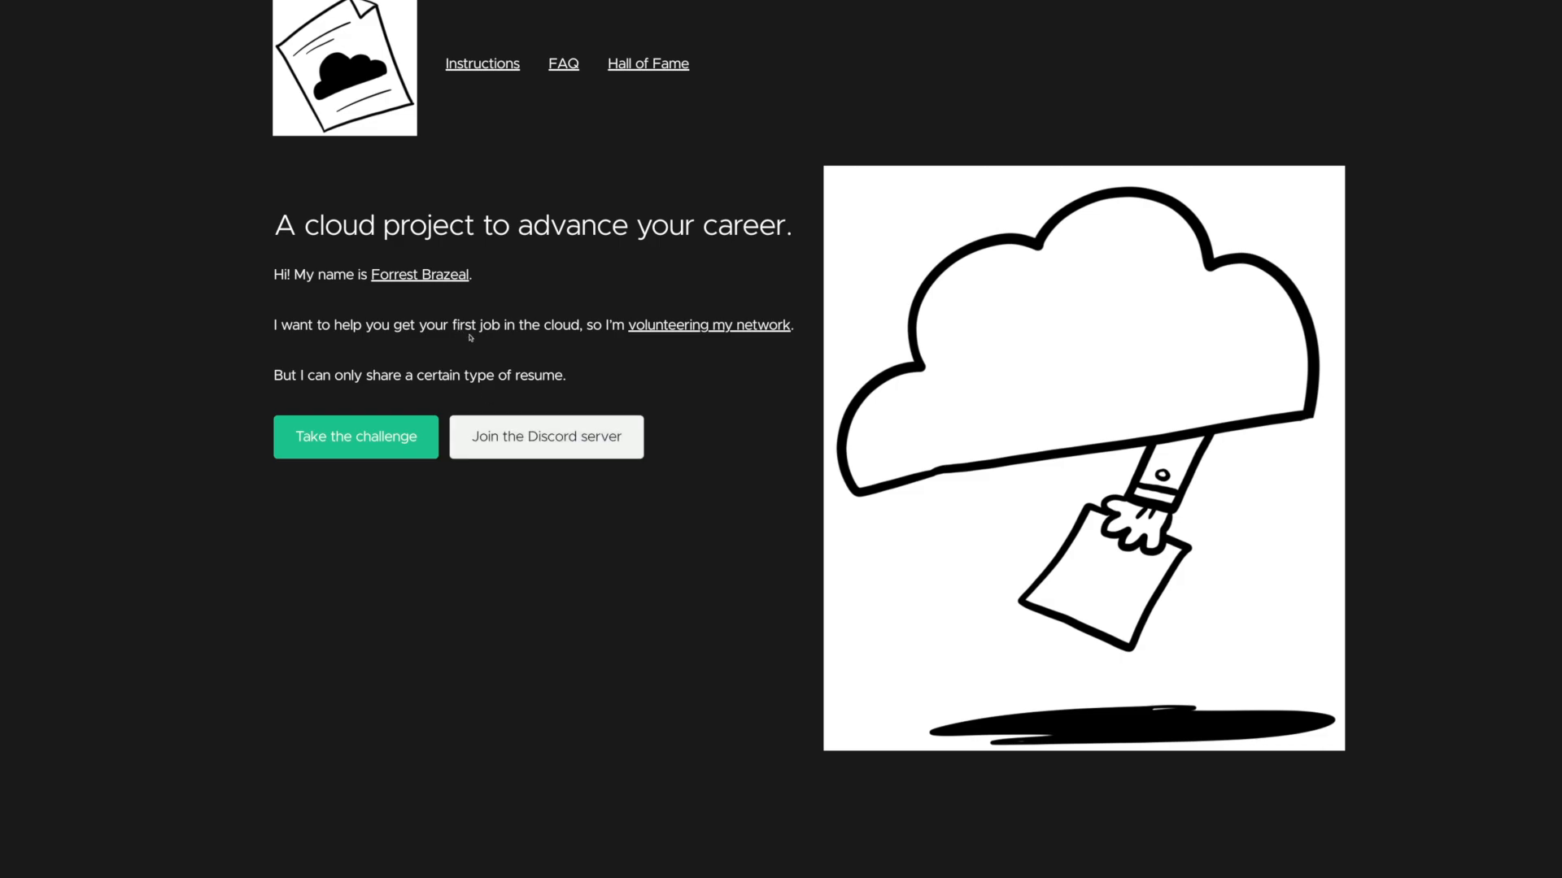
mouse_move(400, 437)
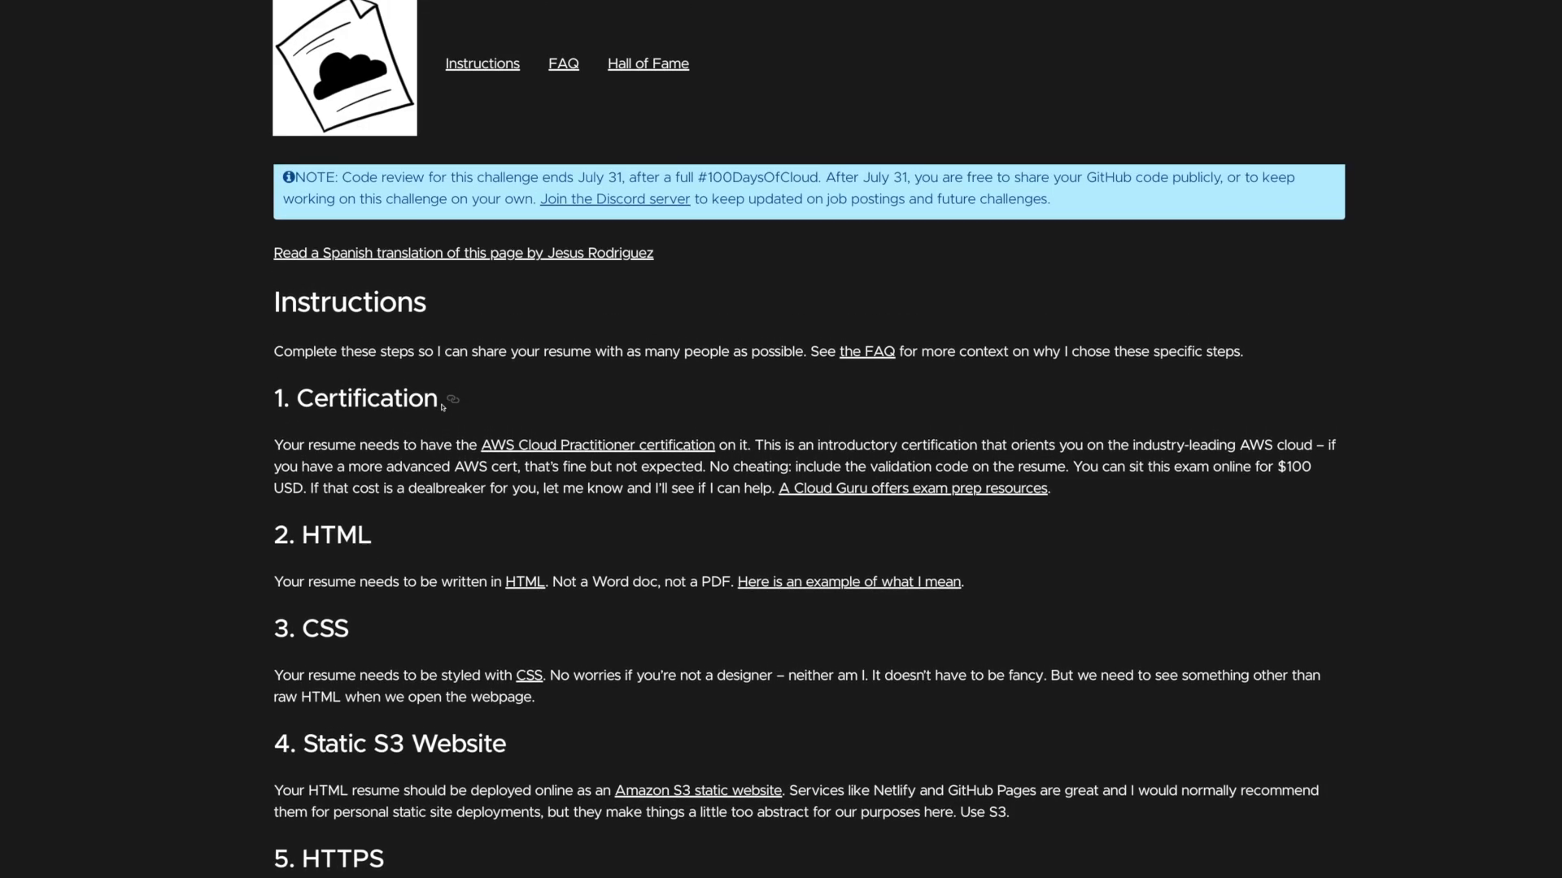
mouse_move(474, 325)
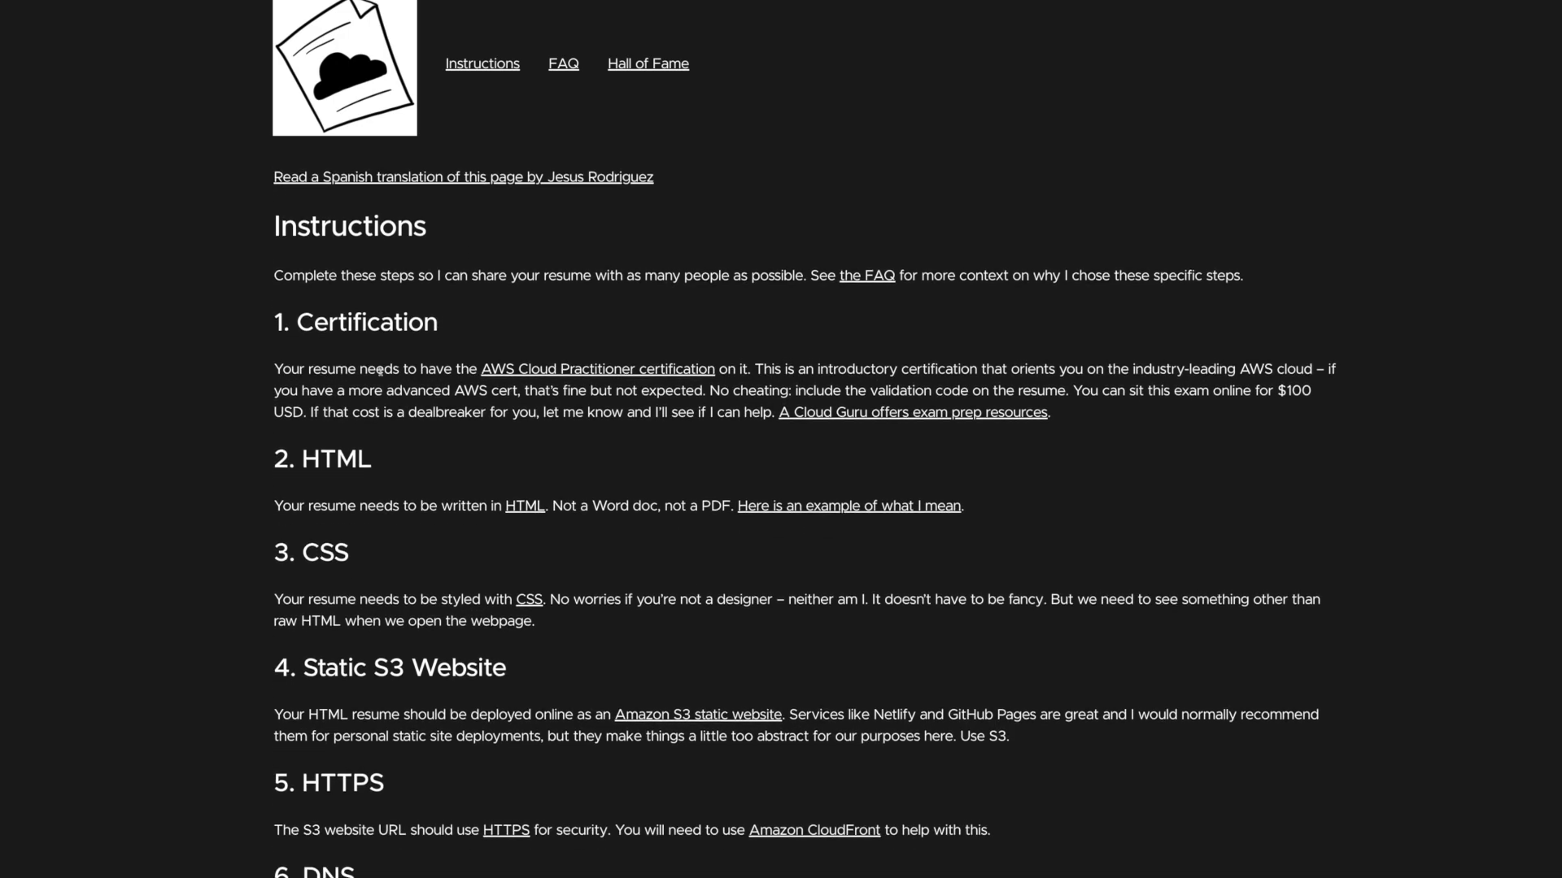
Step: Scroll the Instructions page from the Certification step down to DNS, Javascript, Database, API and Python
scroll(up, 3)
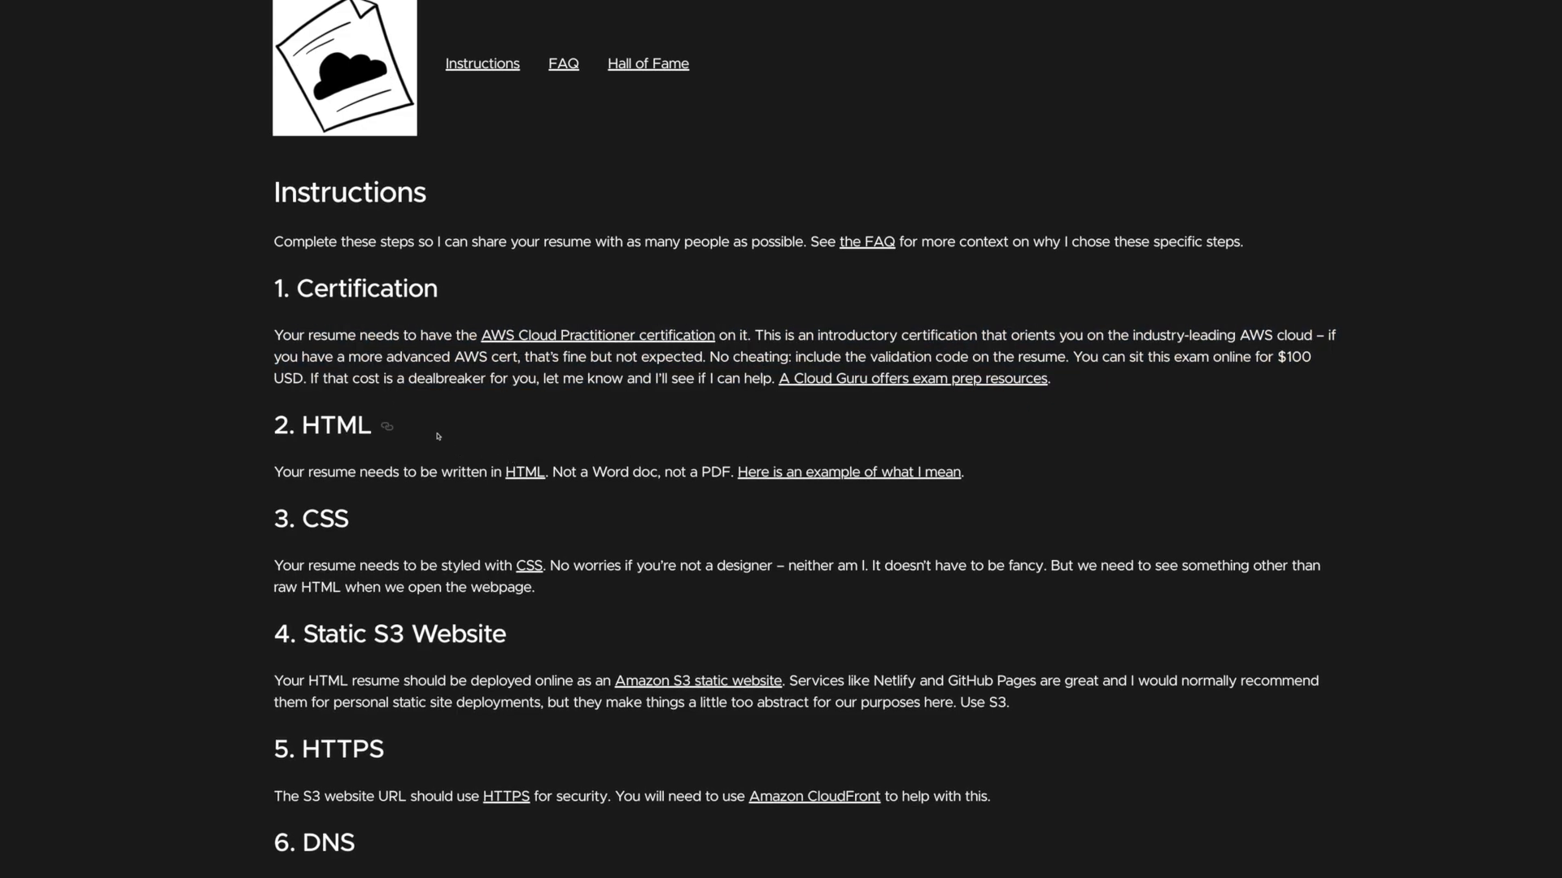
scroll(down, 3)
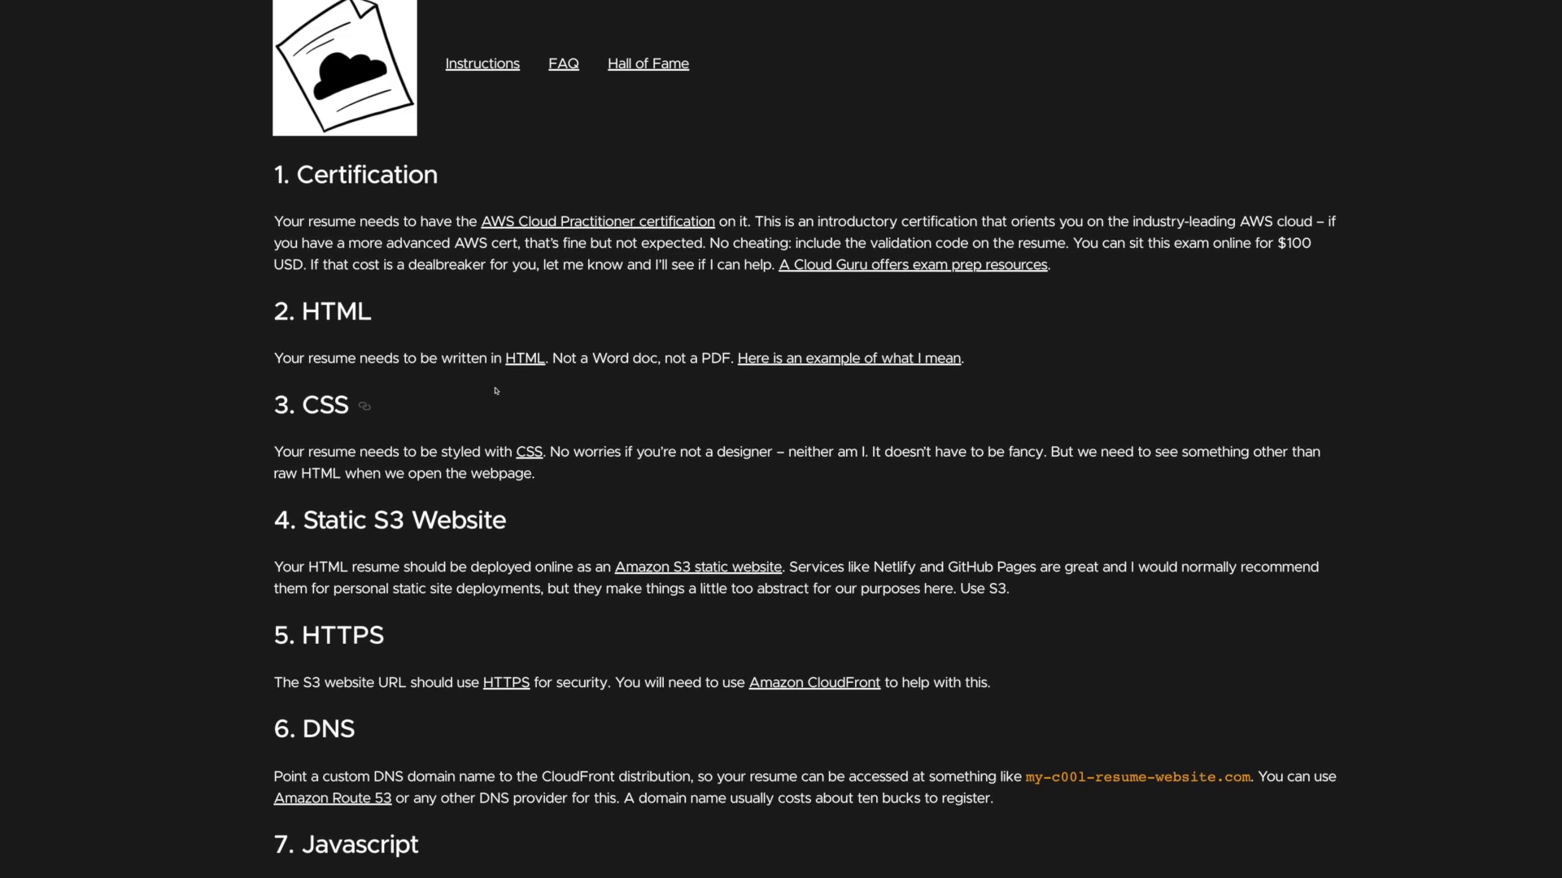
scroll(down, 3)
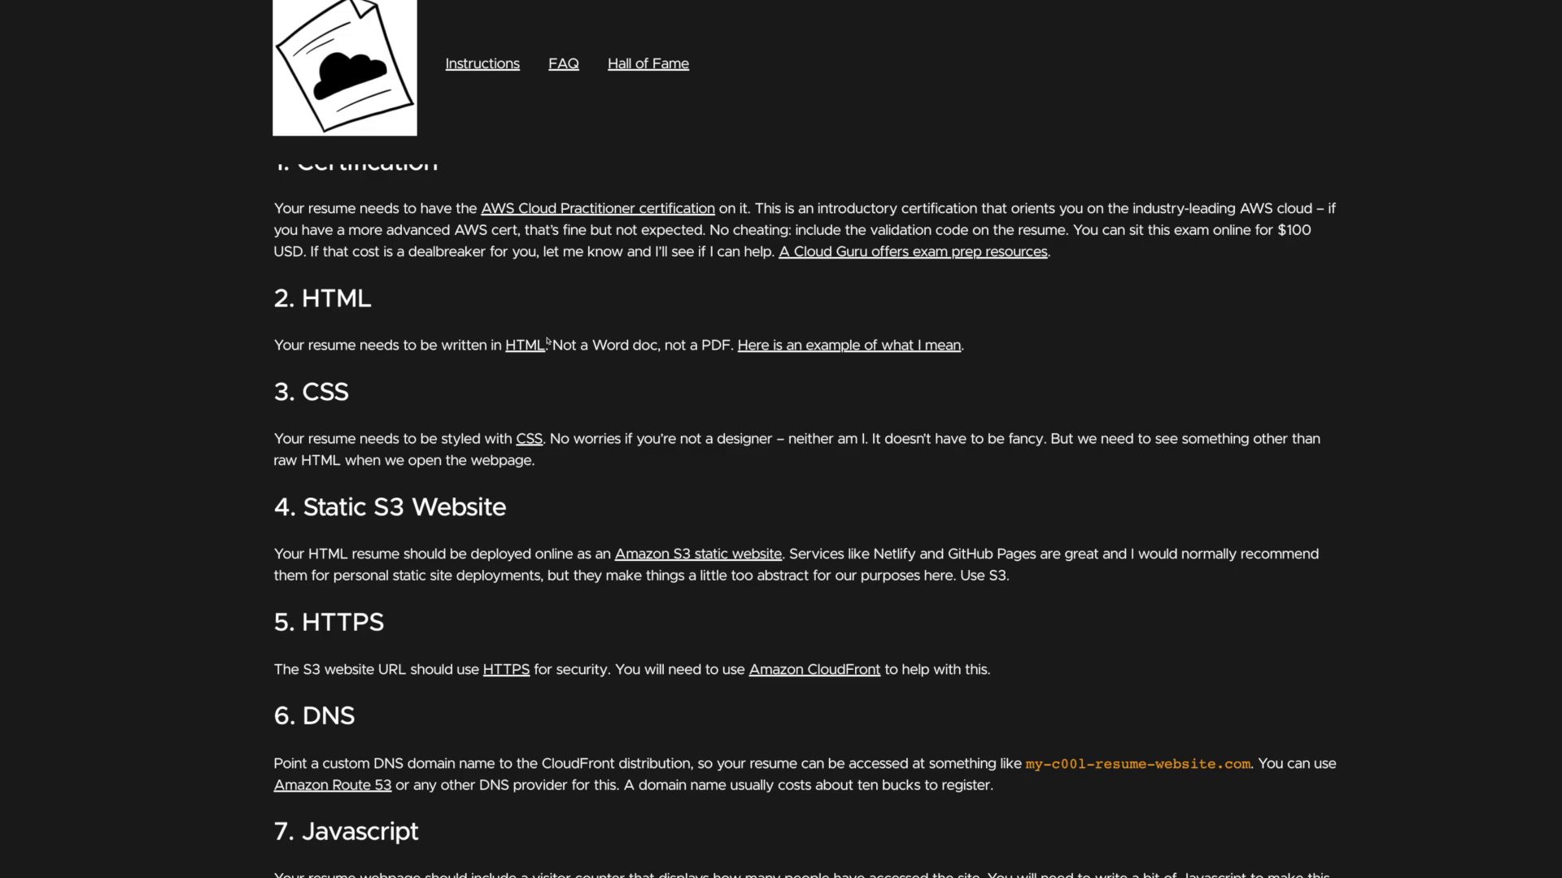
scroll(up, 3)
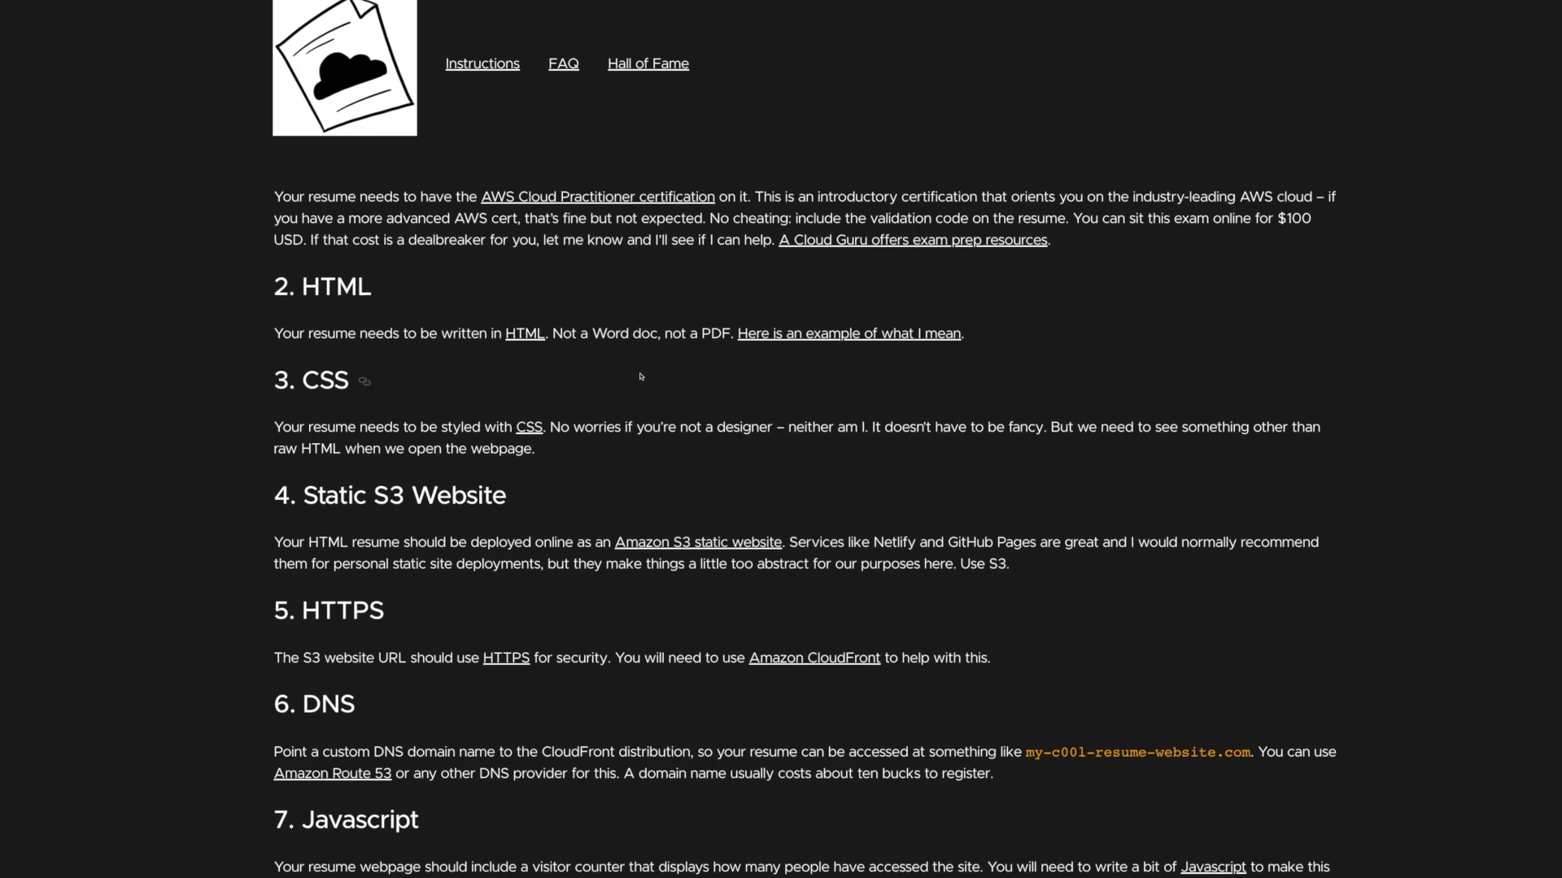
scroll(down, 3)
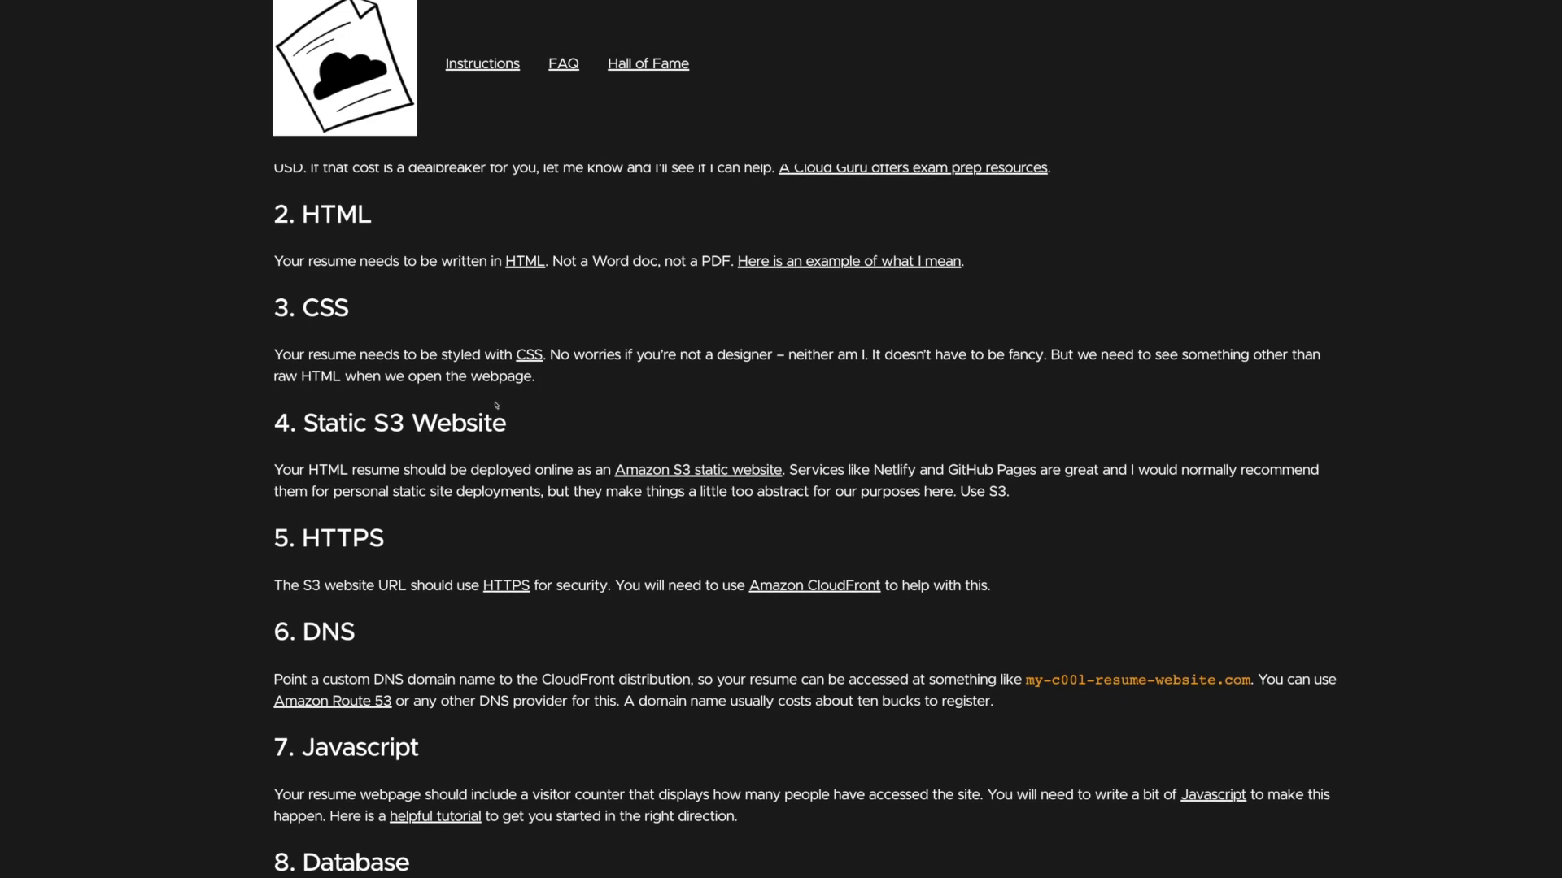
scroll(down, 3)
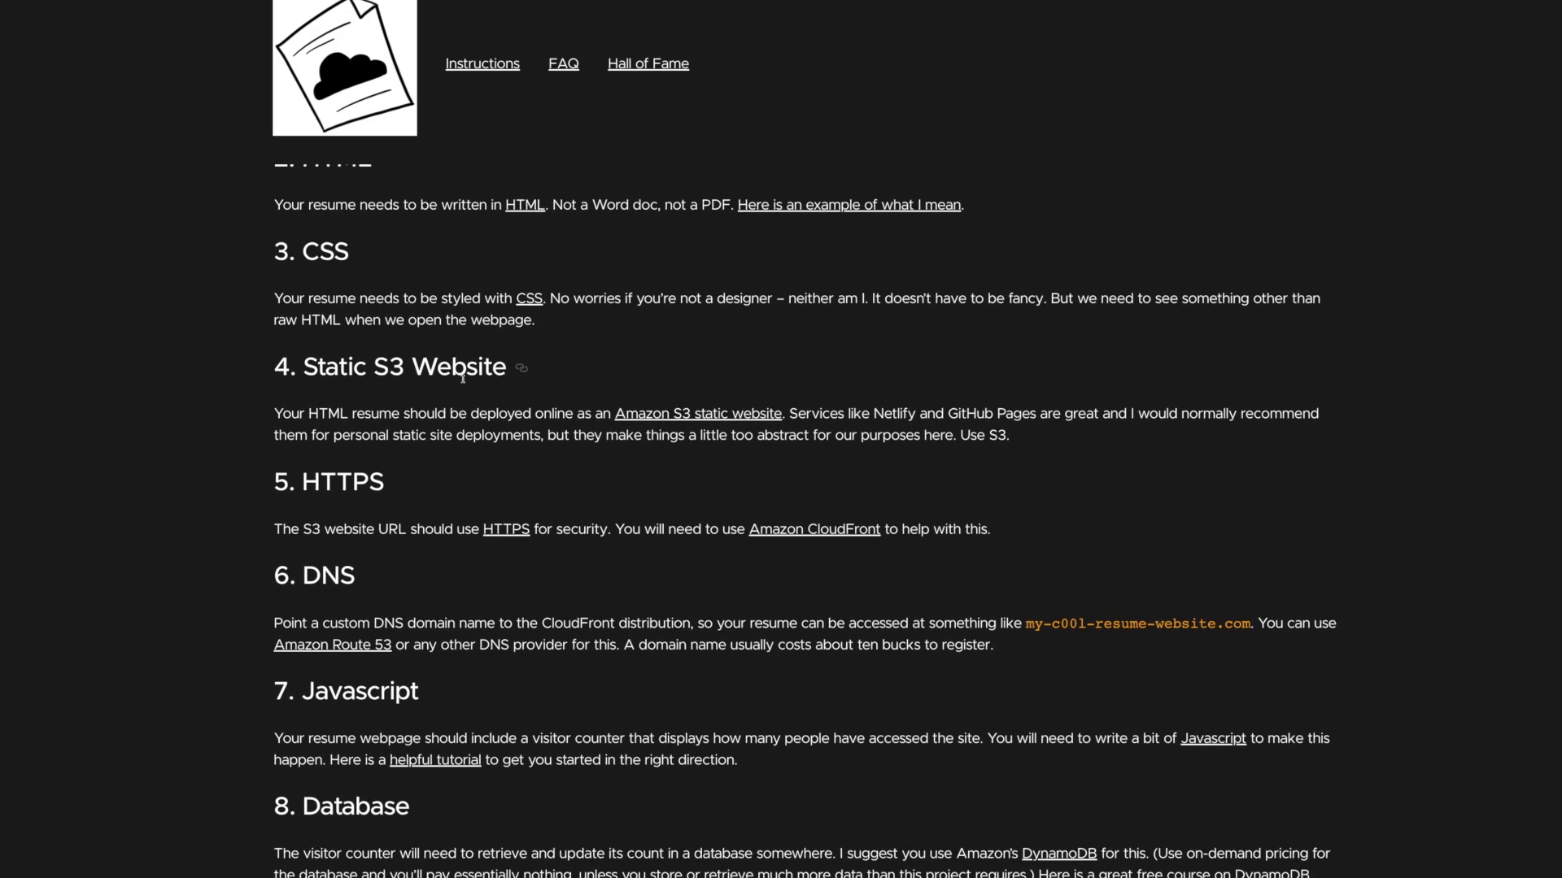
scroll(down, 3)
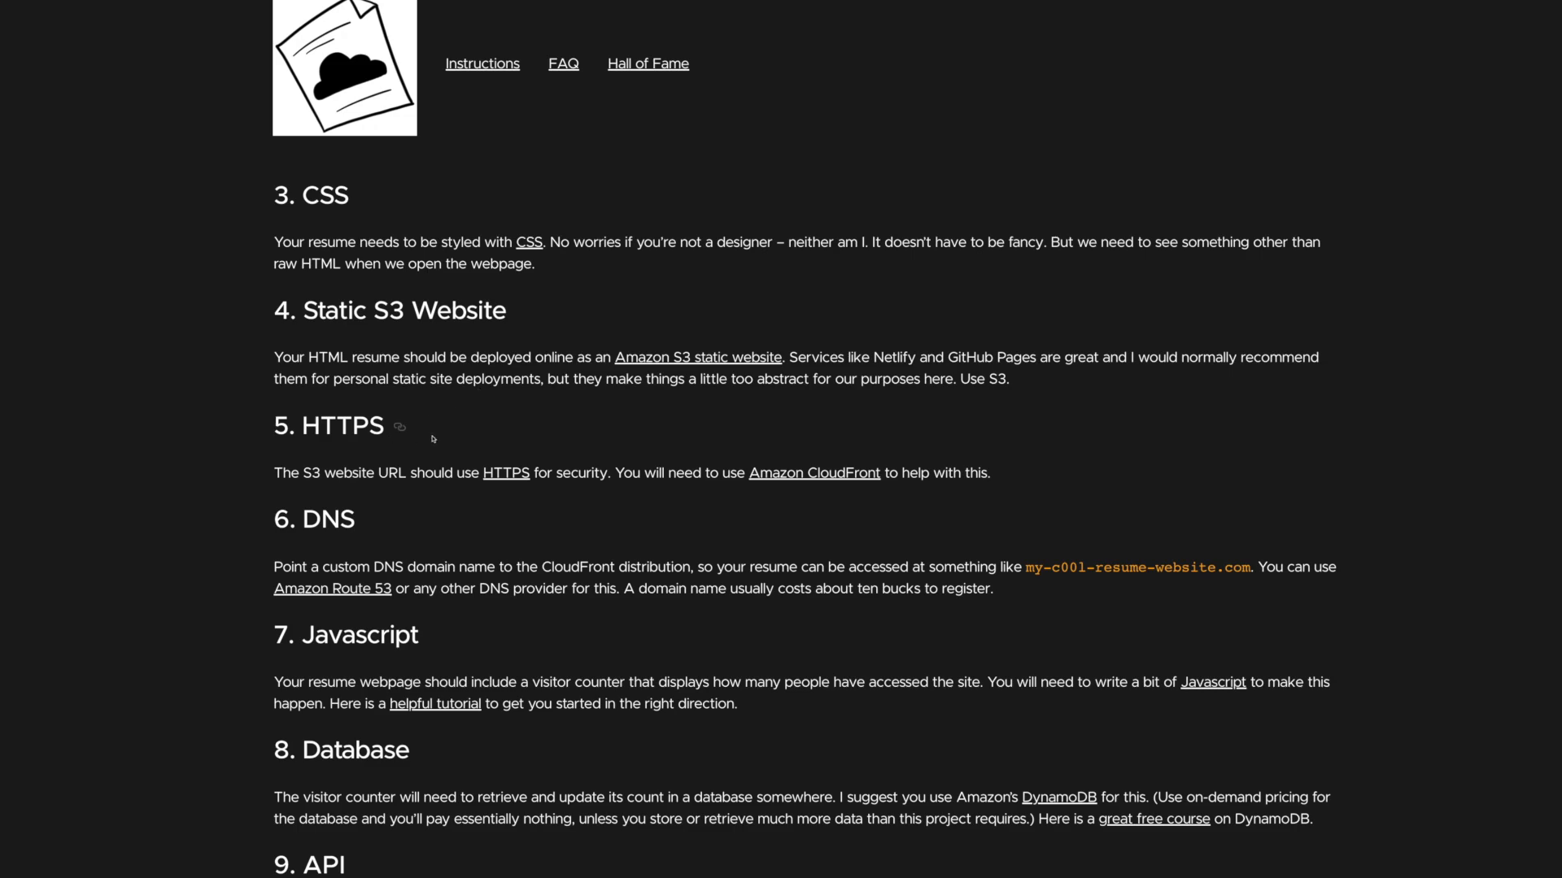
scroll(down, 3)
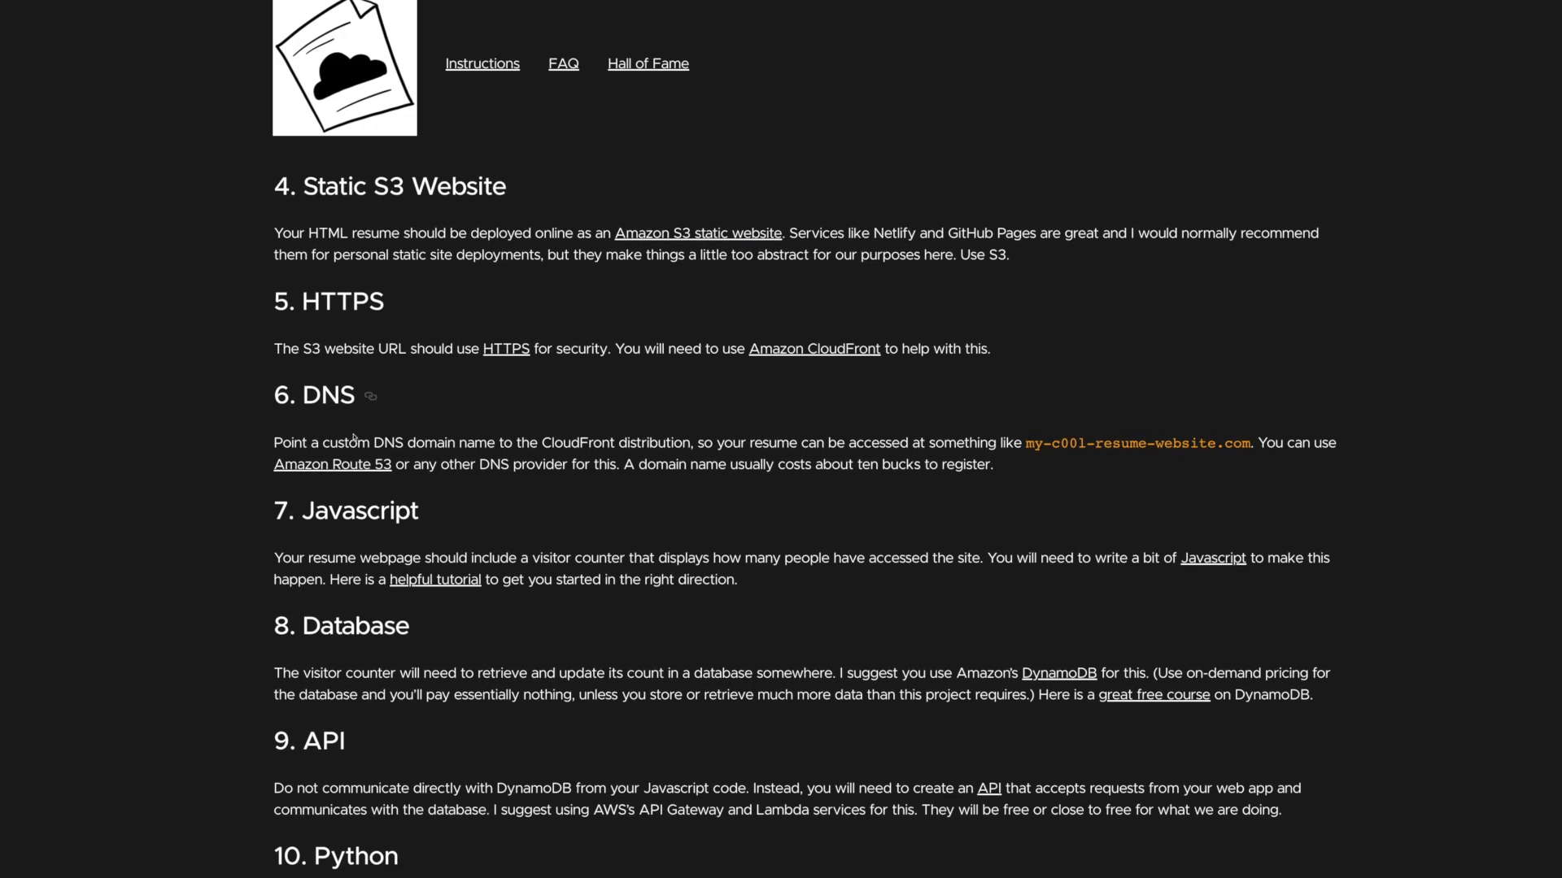
scroll(down, 3)
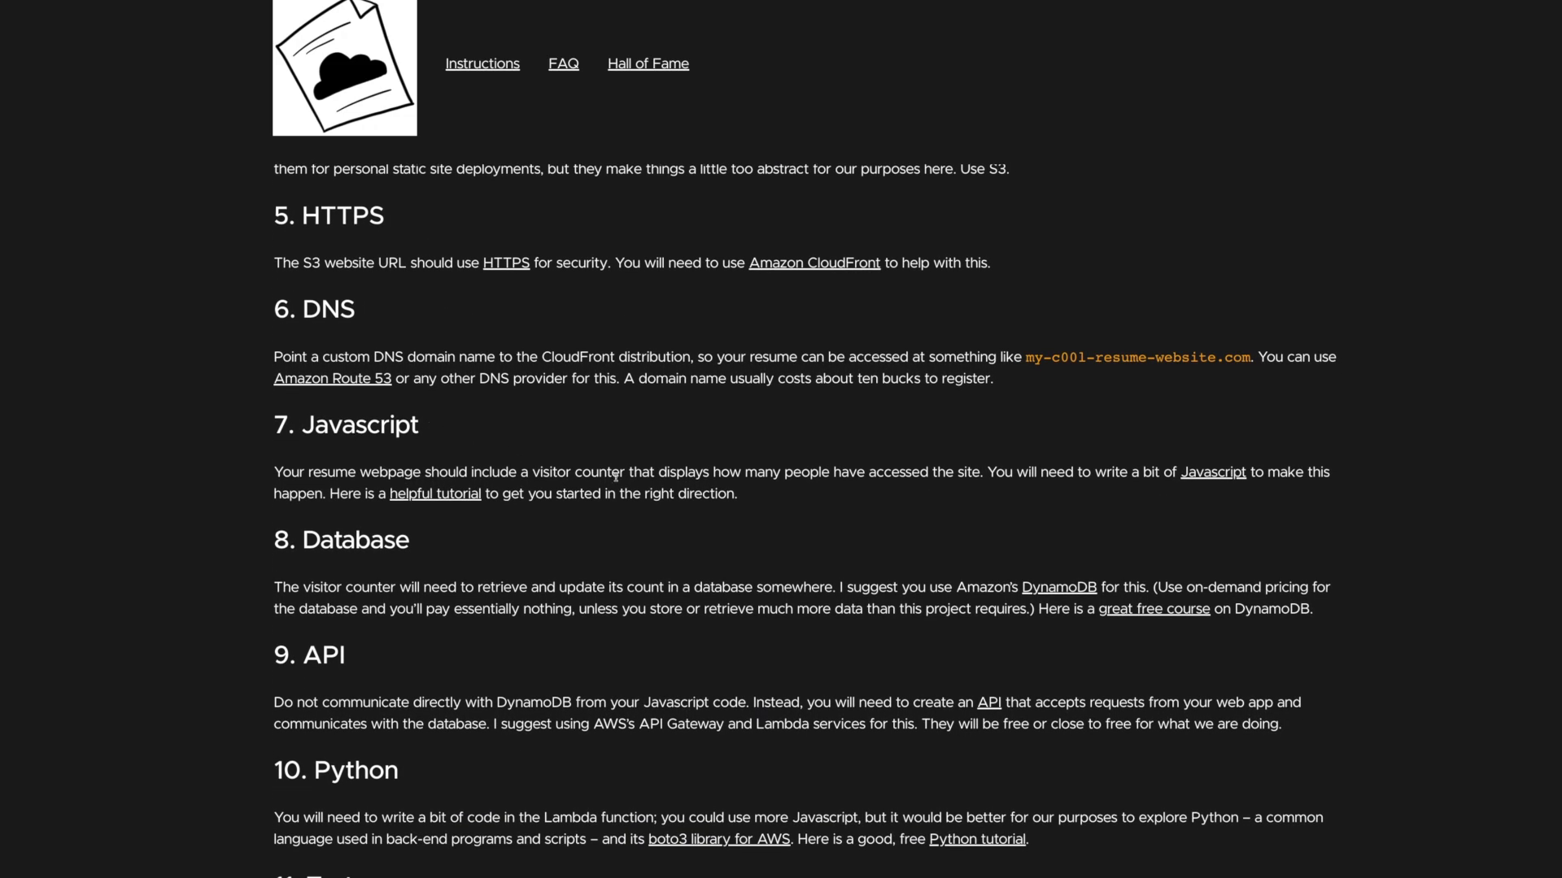
scroll(down, 3)
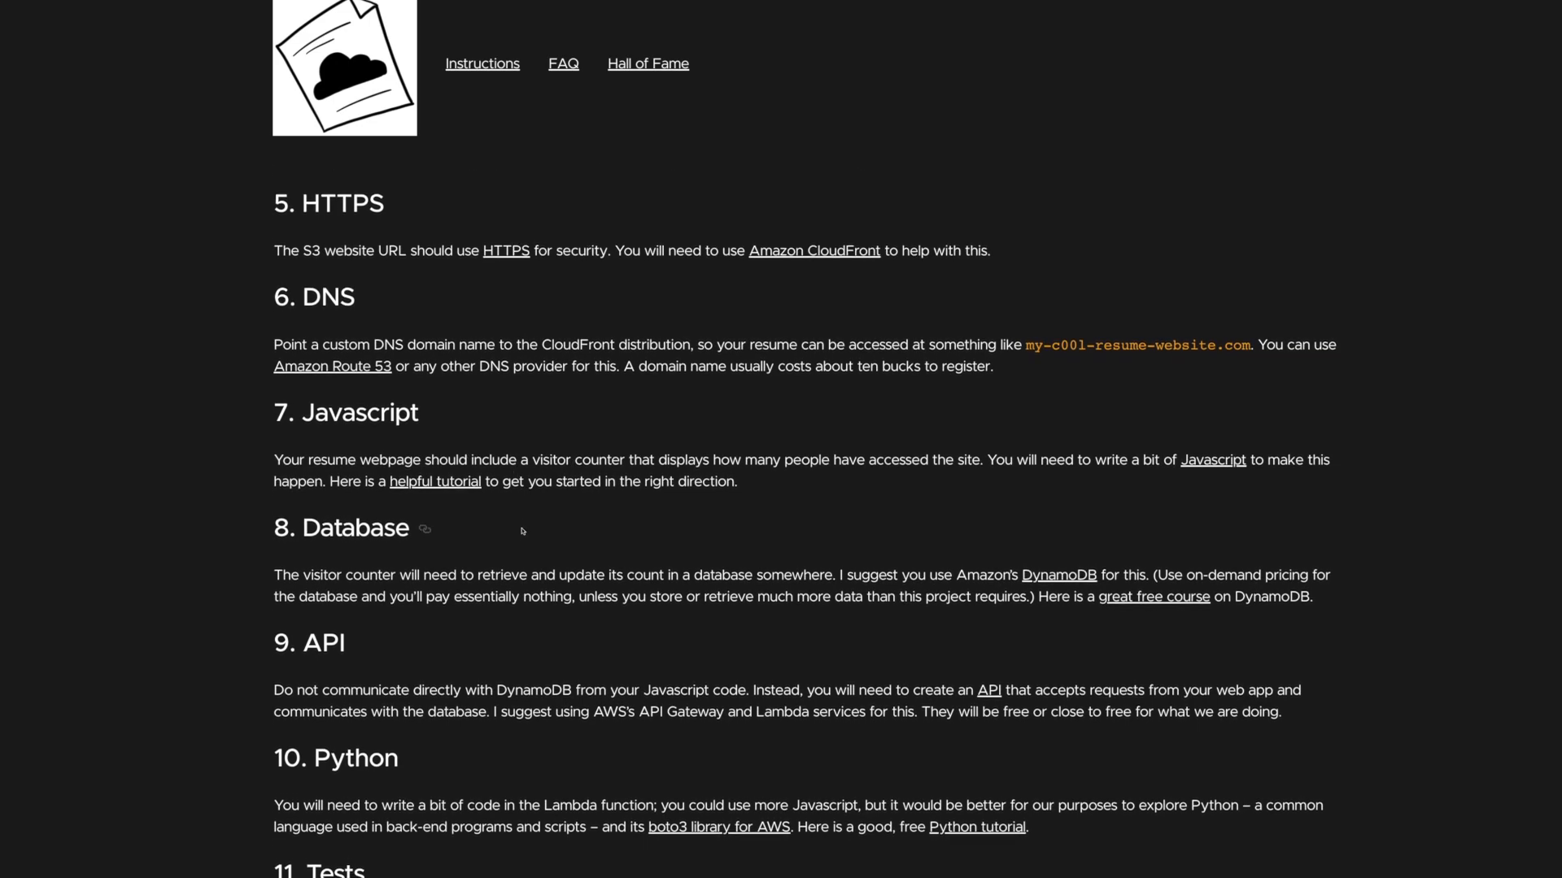
Step: Scroll to the bottom of the Instructions page, reaching the final Blog post step and closing paragraphs
scroll(down, 3)
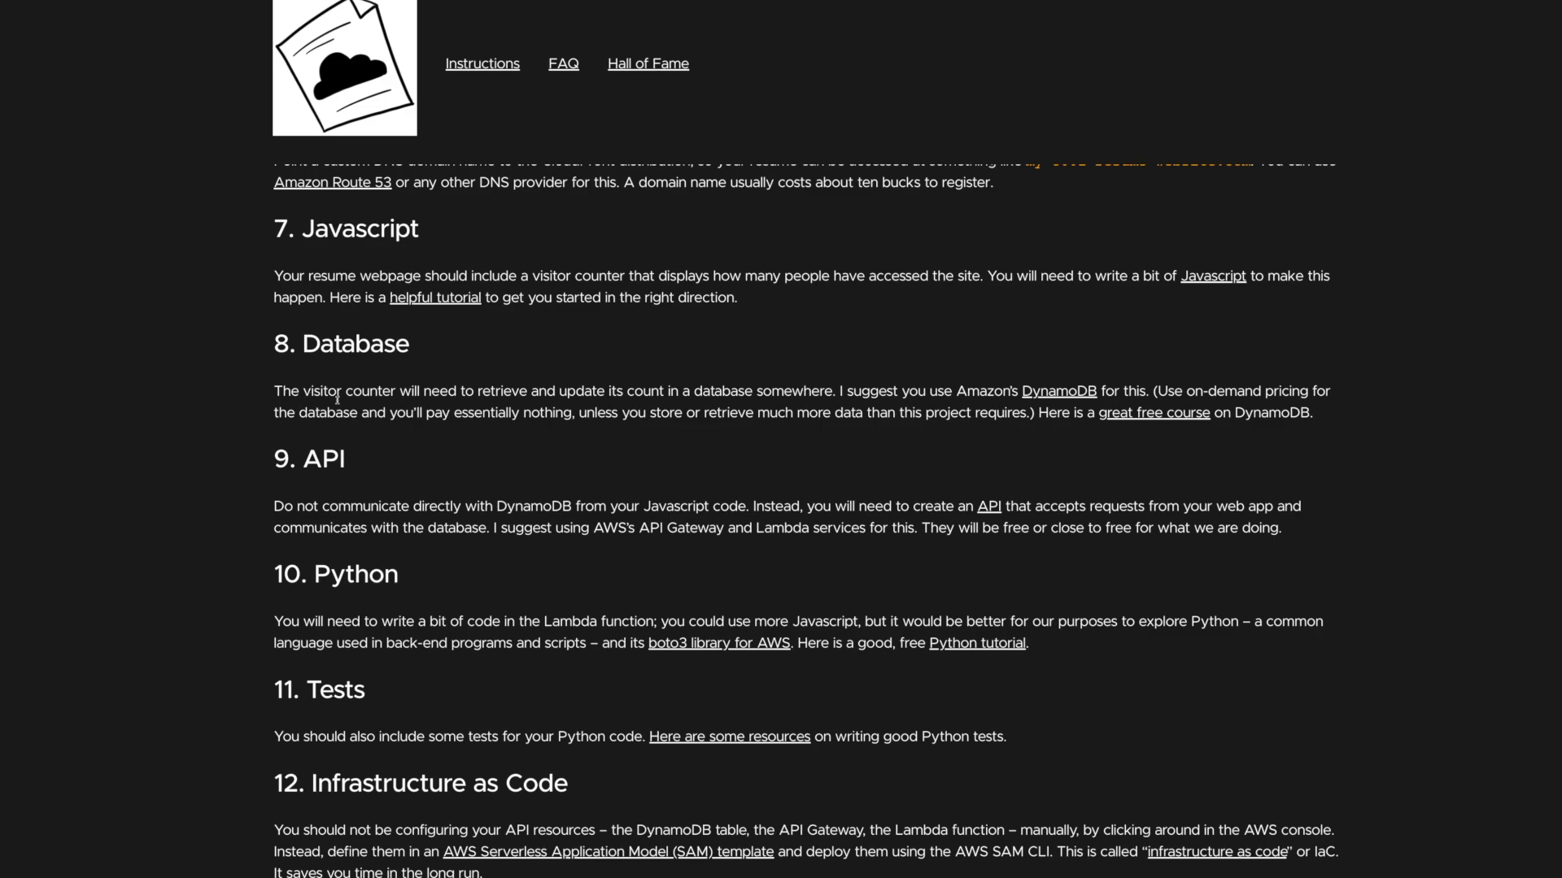
scroll(down, 3)
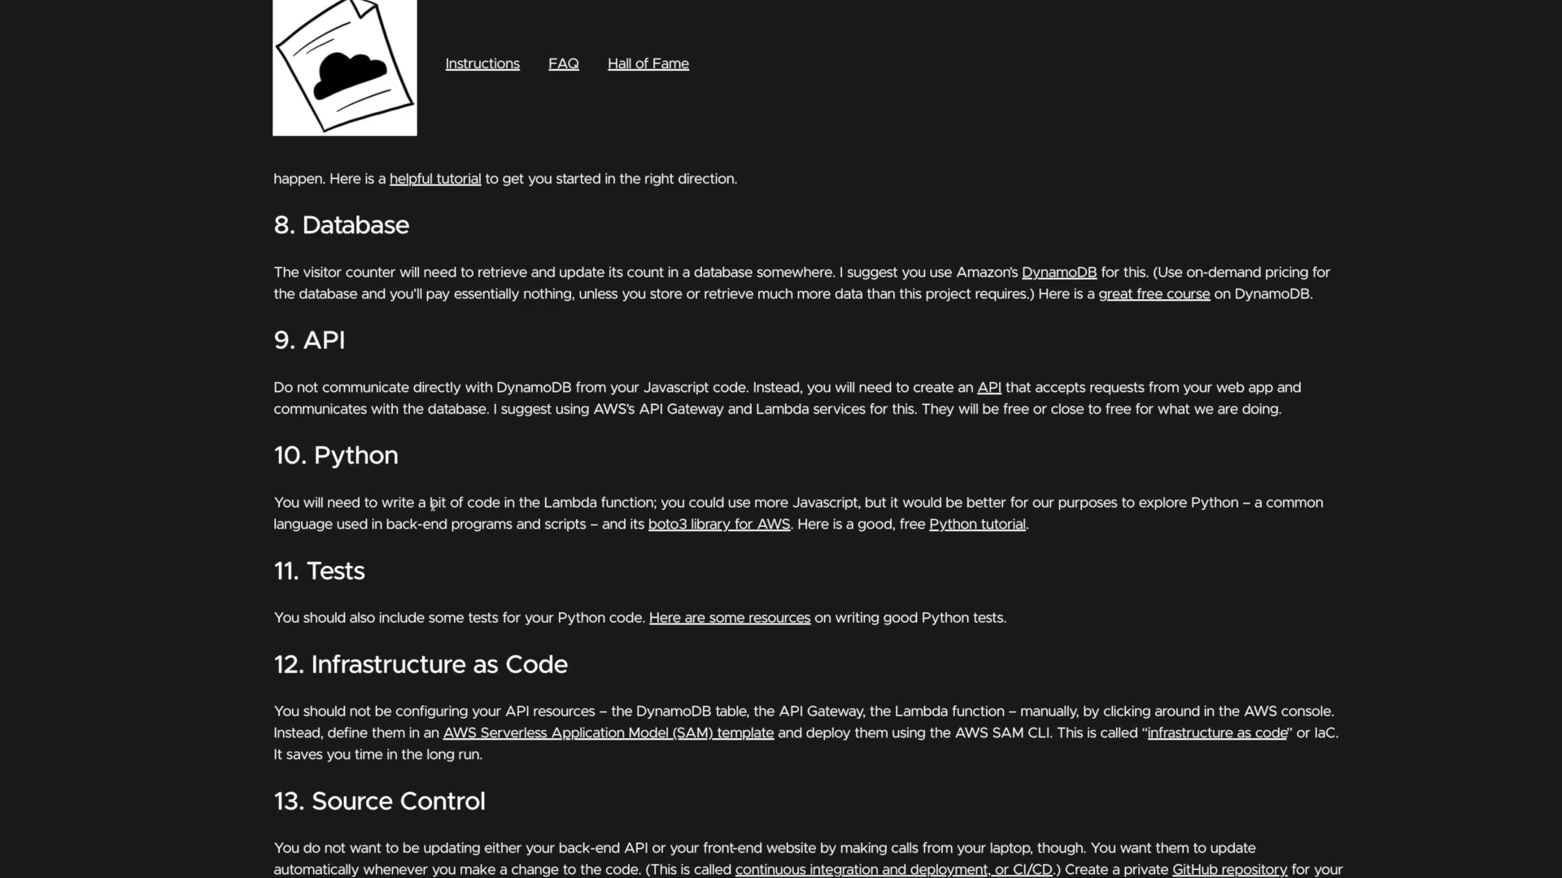
scroll(down, 3)
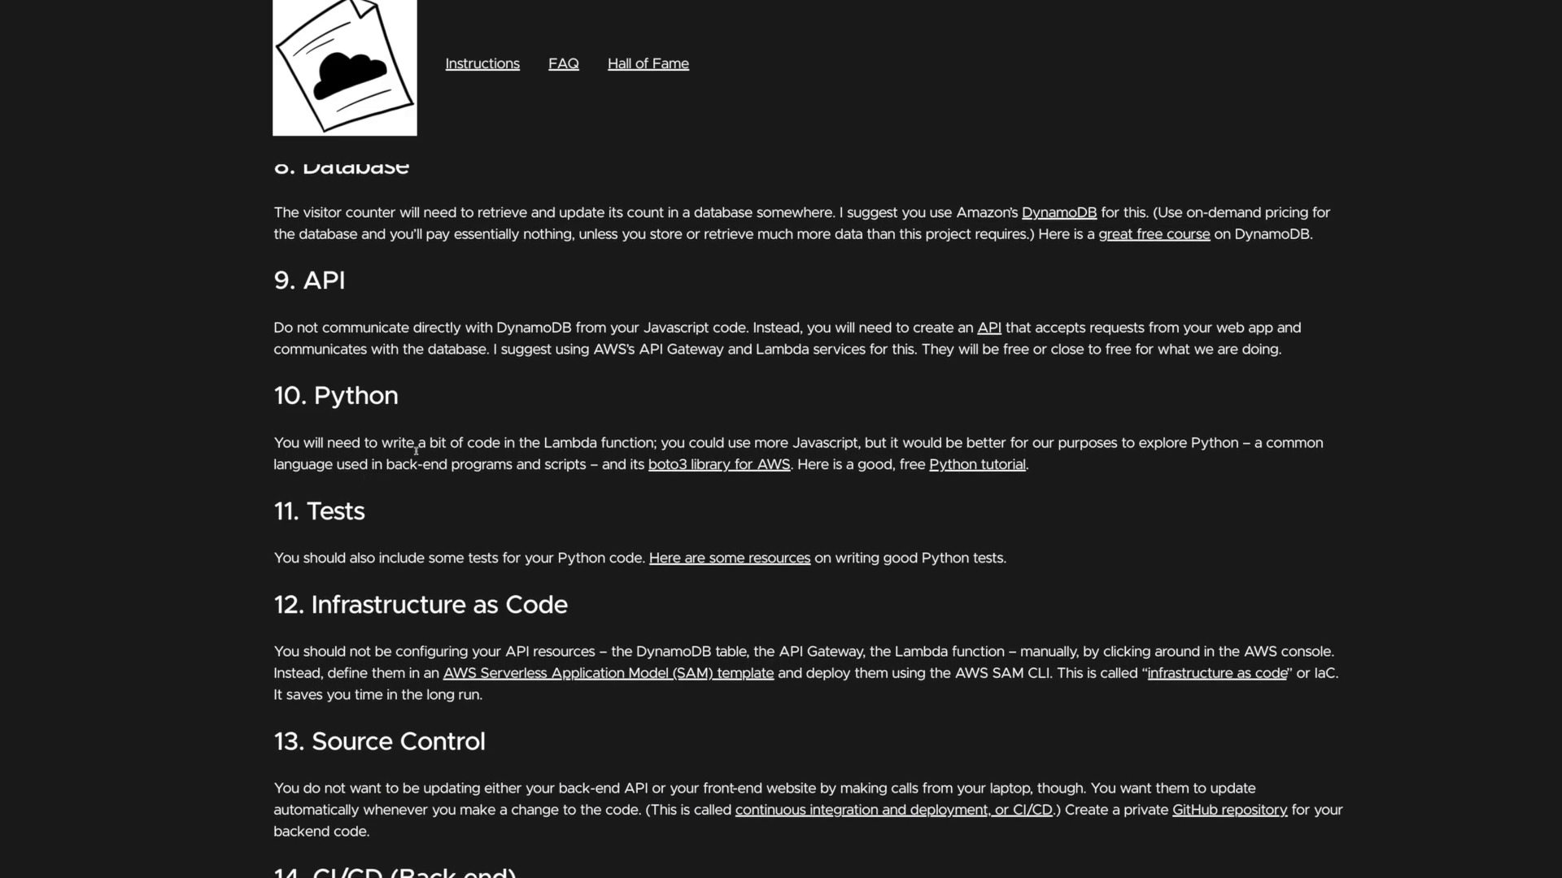
scroll(down, 3)
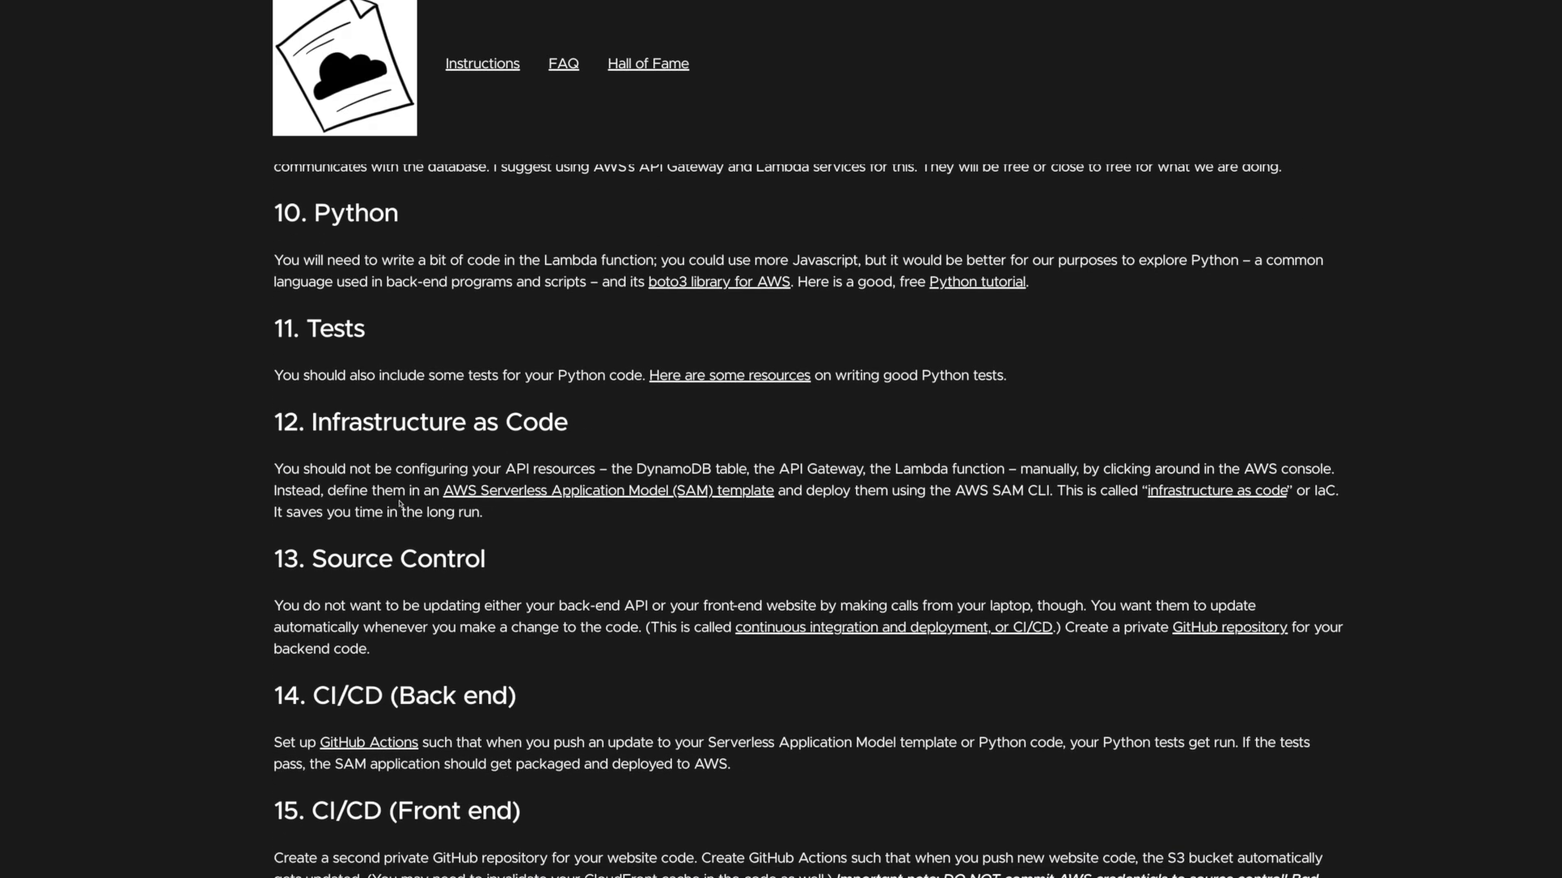
scroll(down, 3)
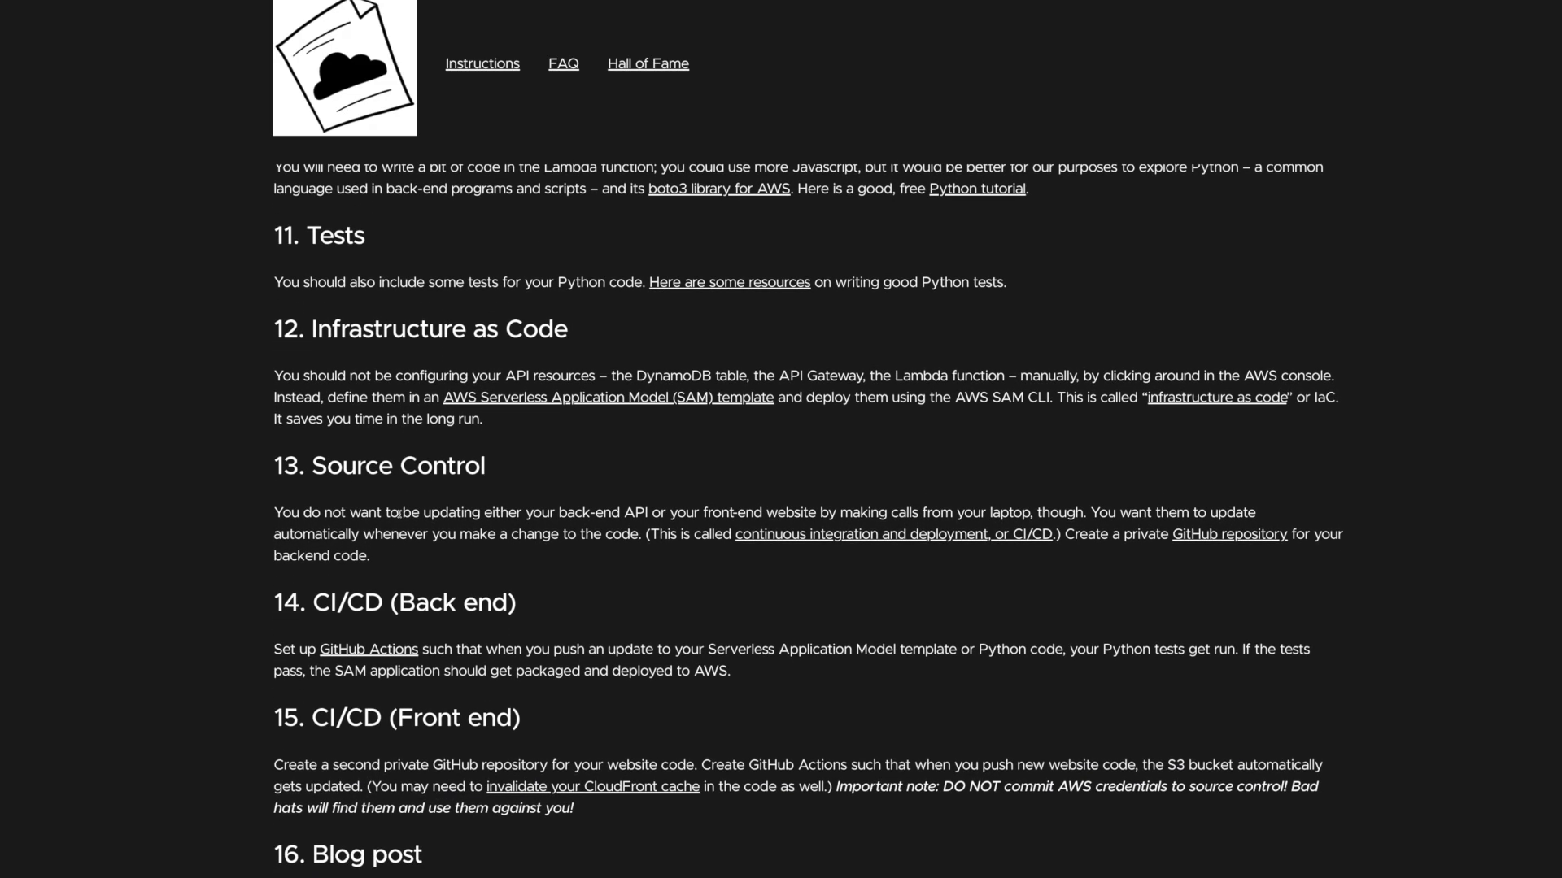
scroll(down, 3)
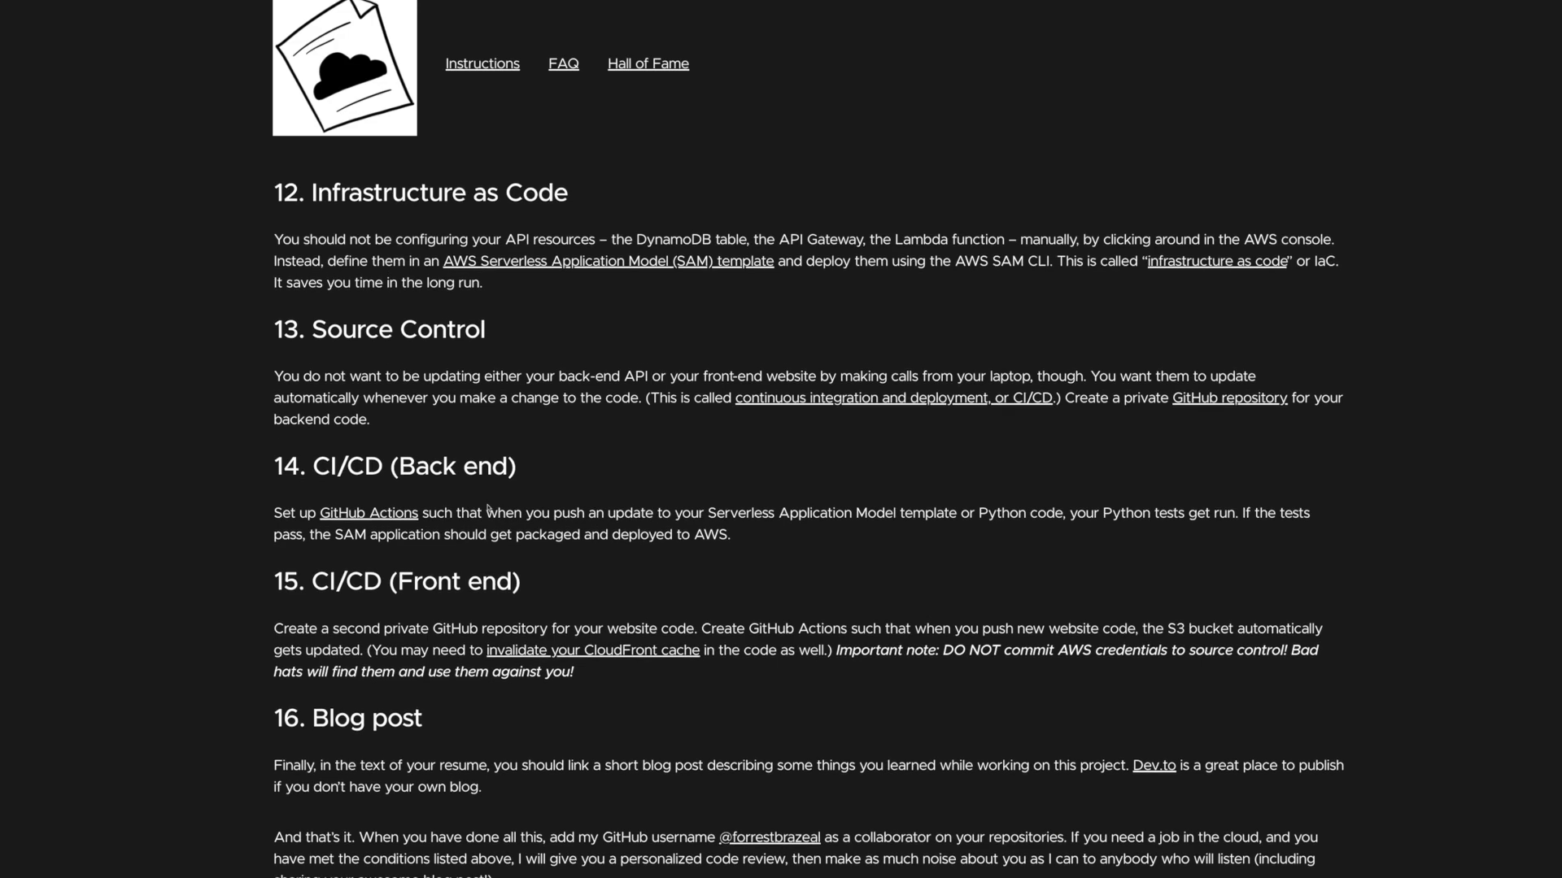
scroll(up, 3)
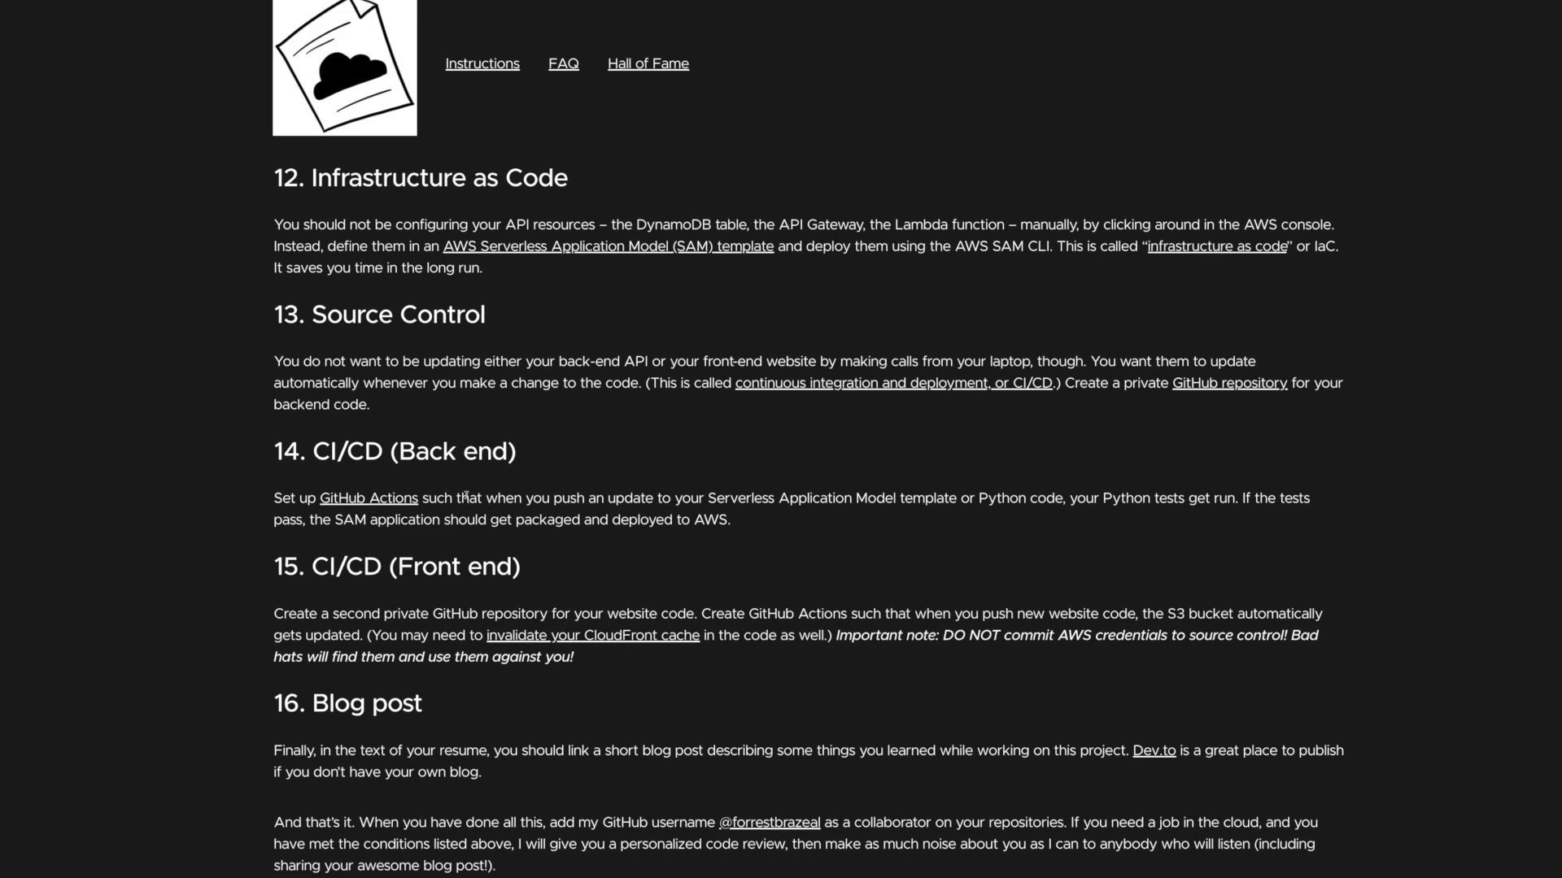
scroll(down, 3)
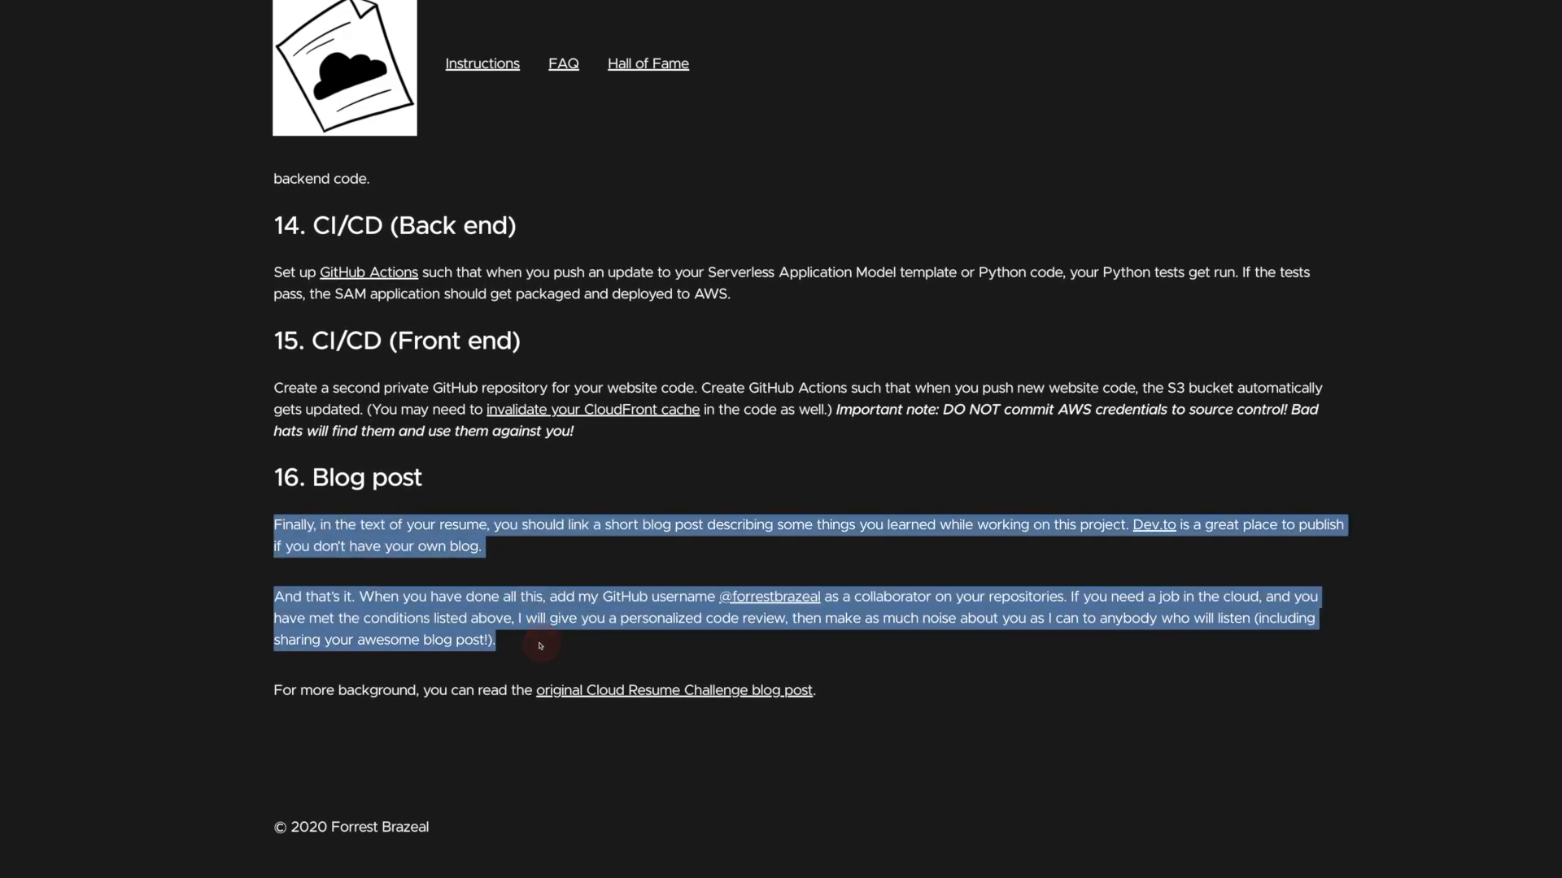
Step: Go to the FAQ page from the site header
click(482, 63)
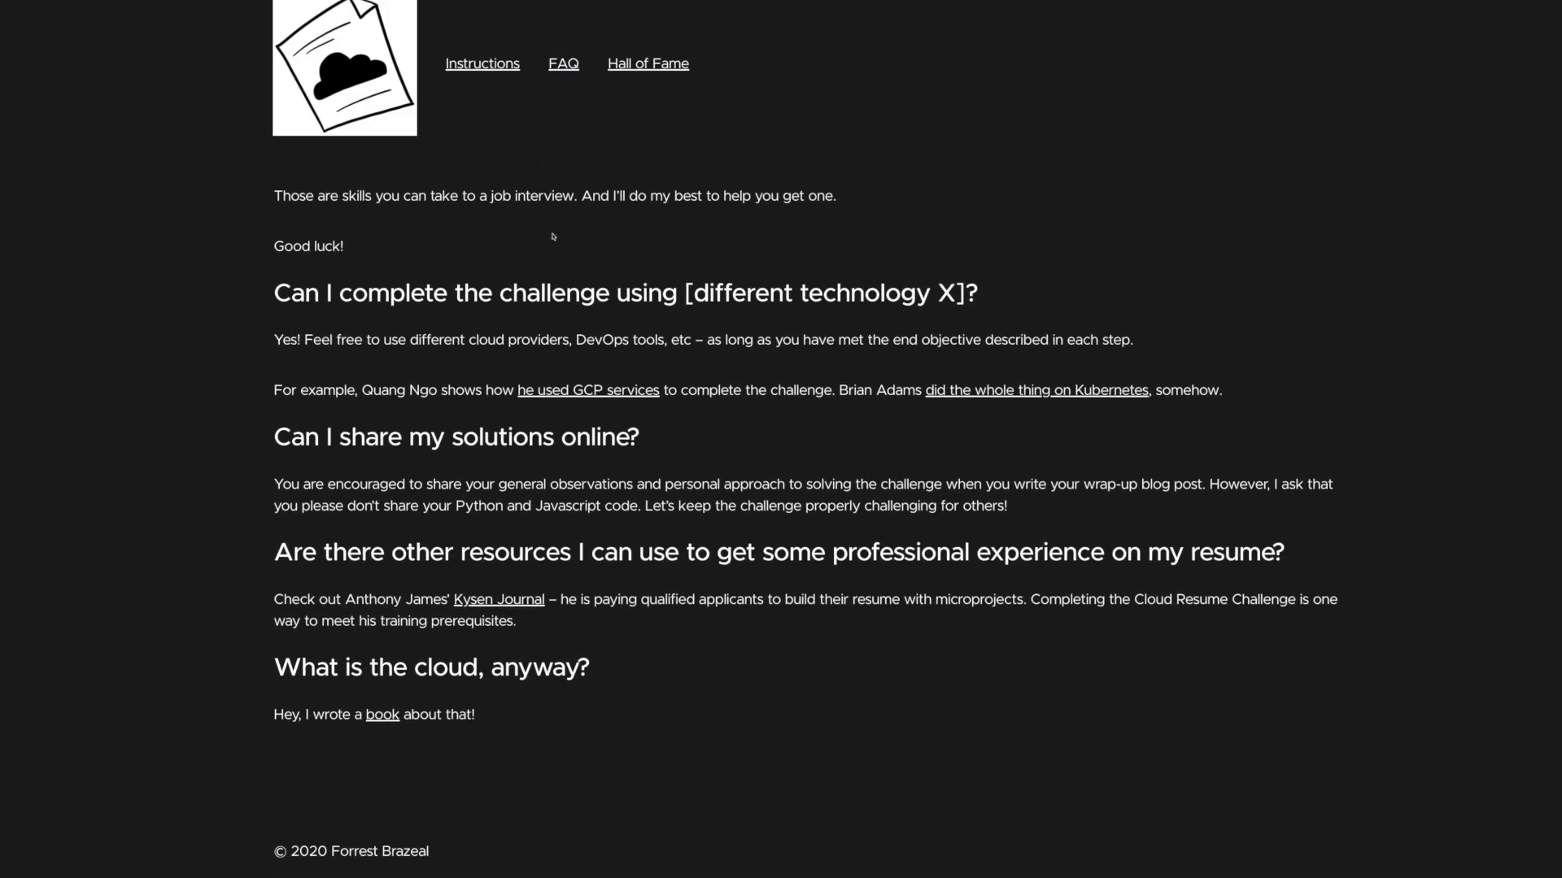
Step: Browse the Hall of Fame page, scrolling through the success stories
click(646, 63)
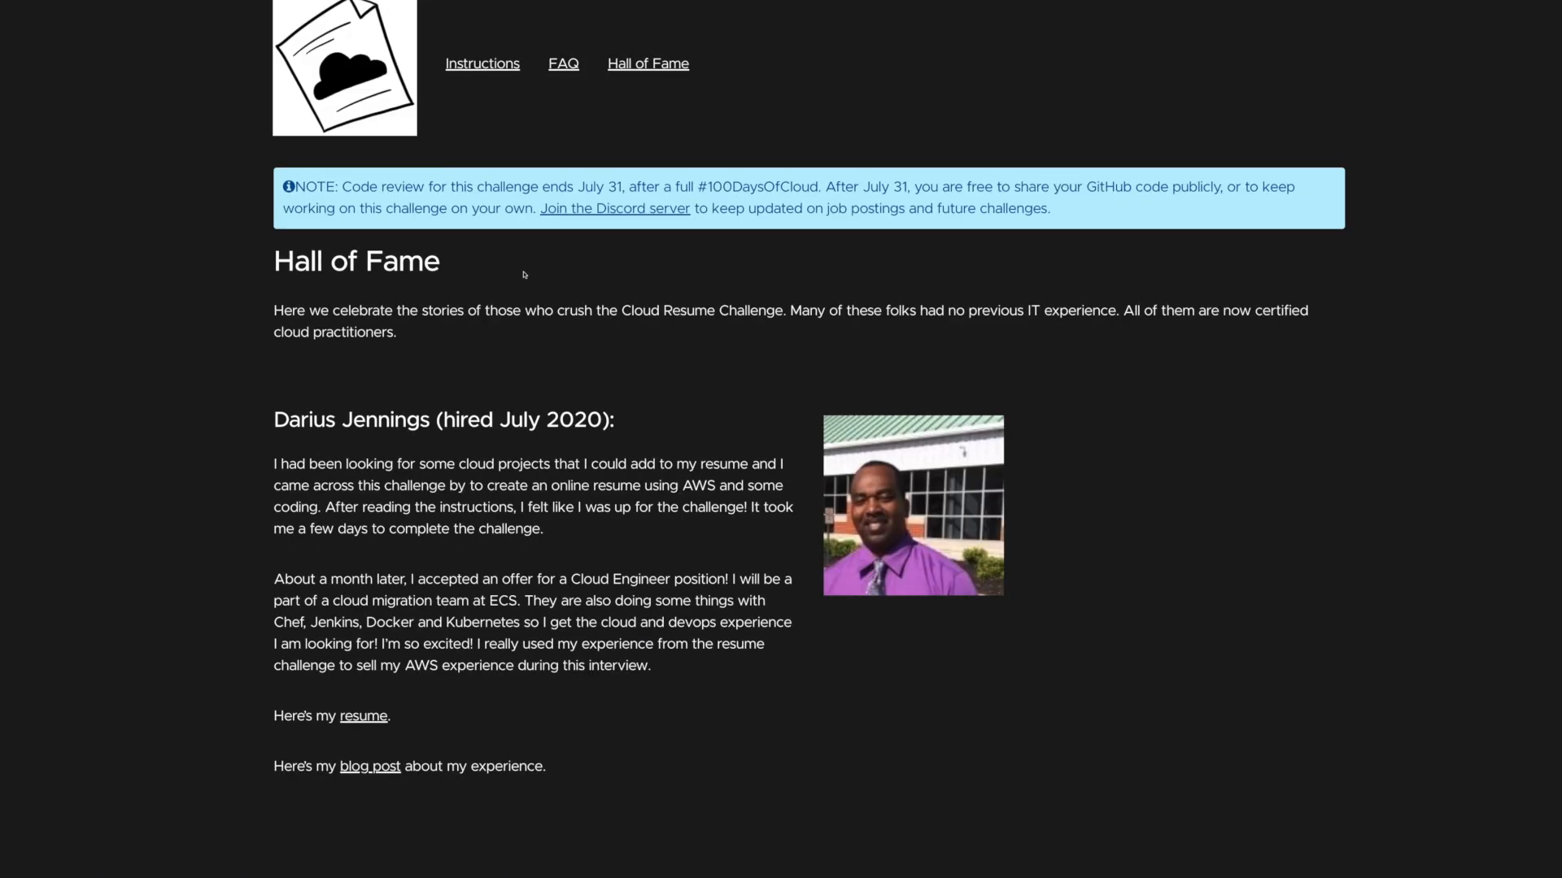
scroll(down, 3)
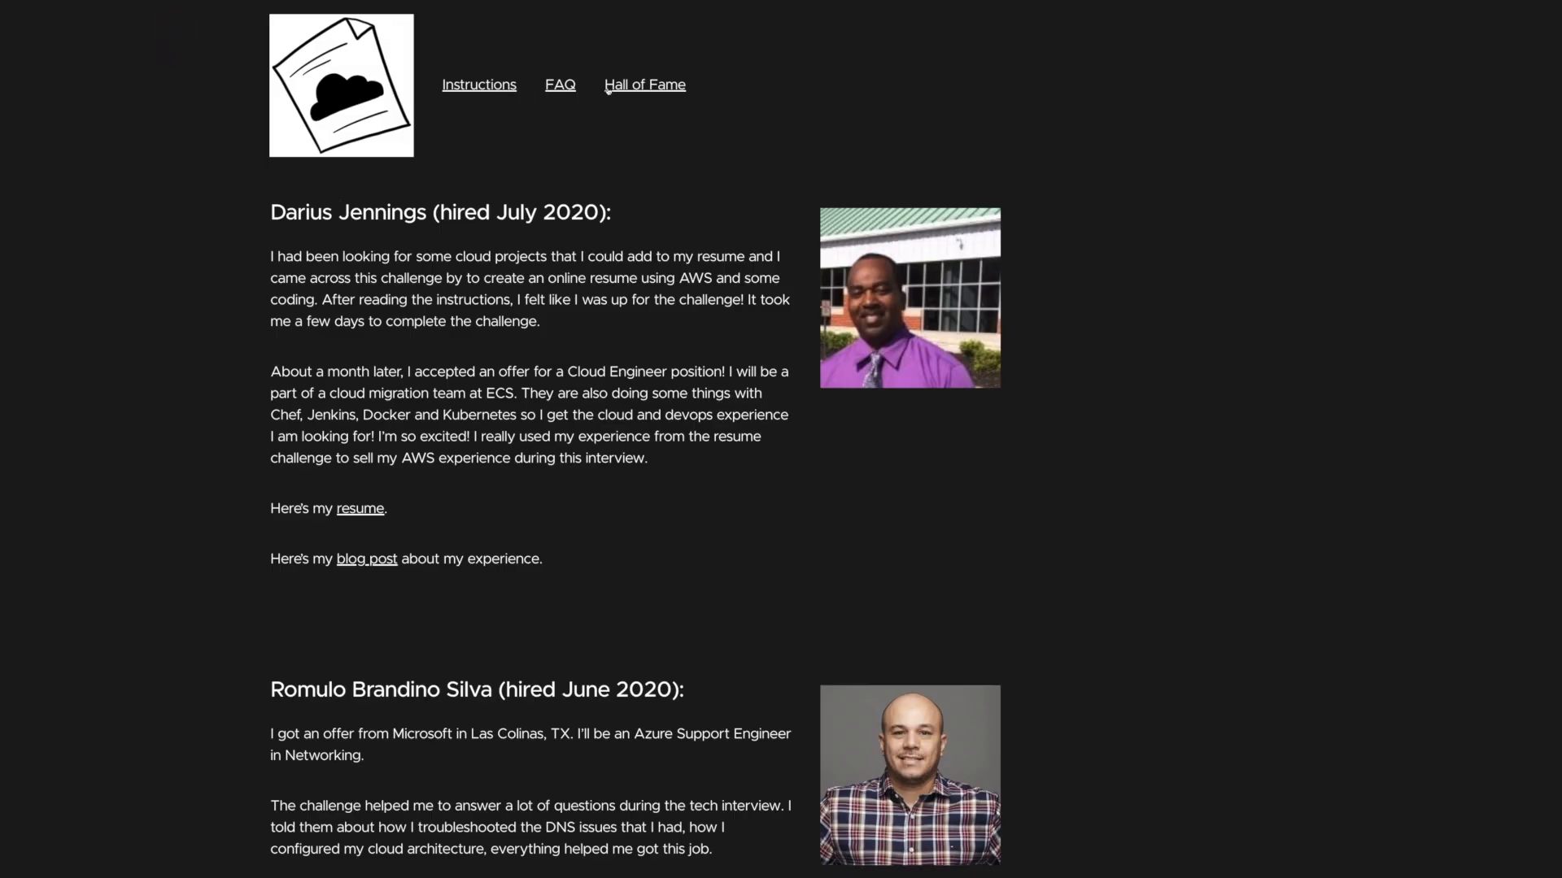
mouse_move(400, 276)
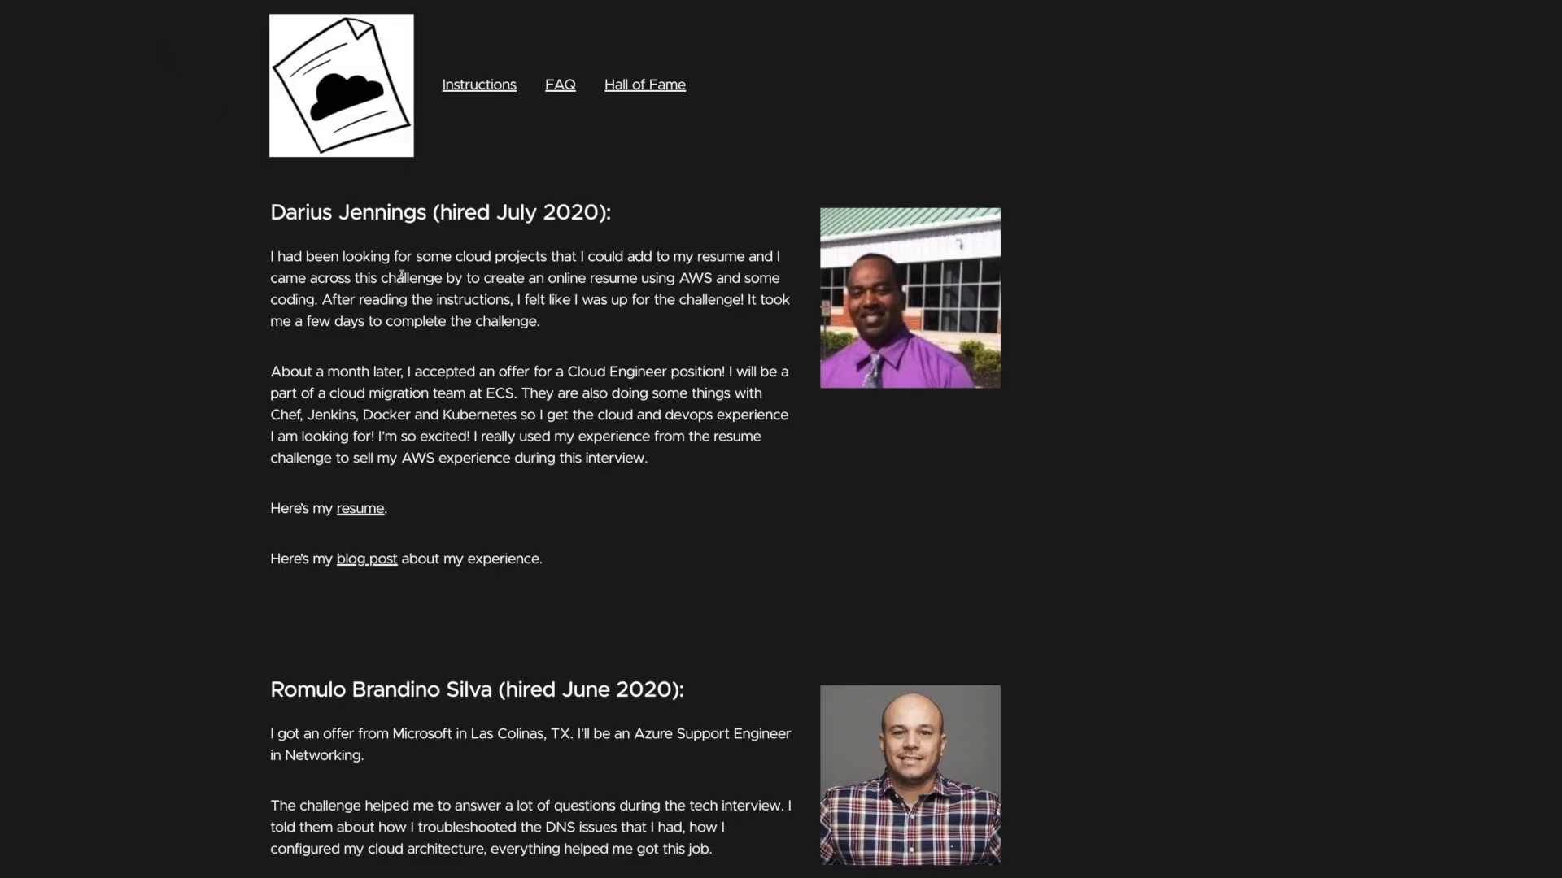
scroll(down, 3)
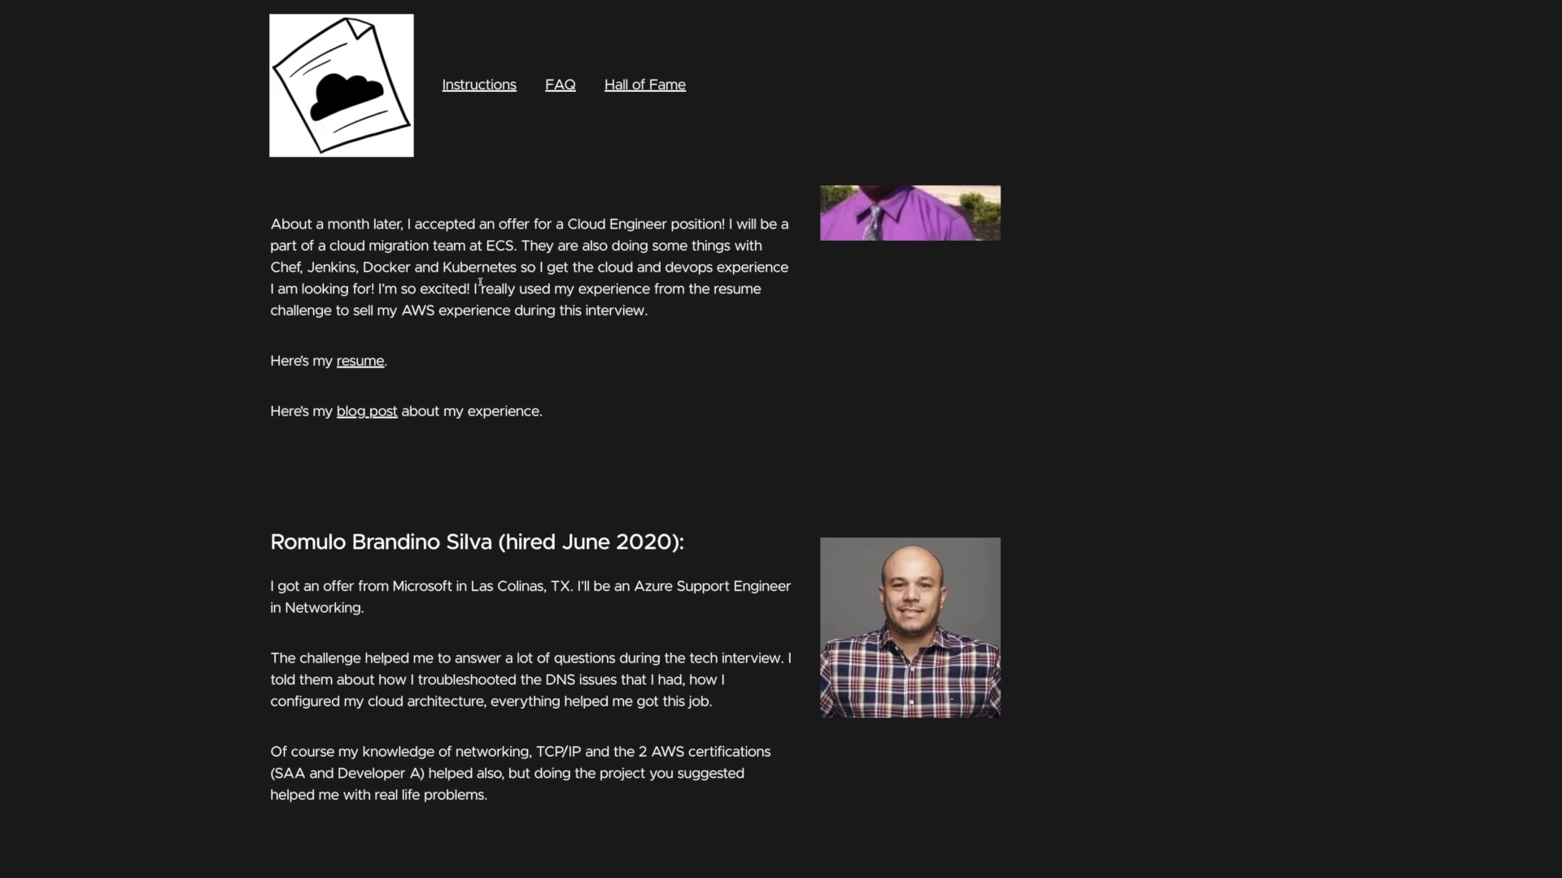
scroll(down, 3)
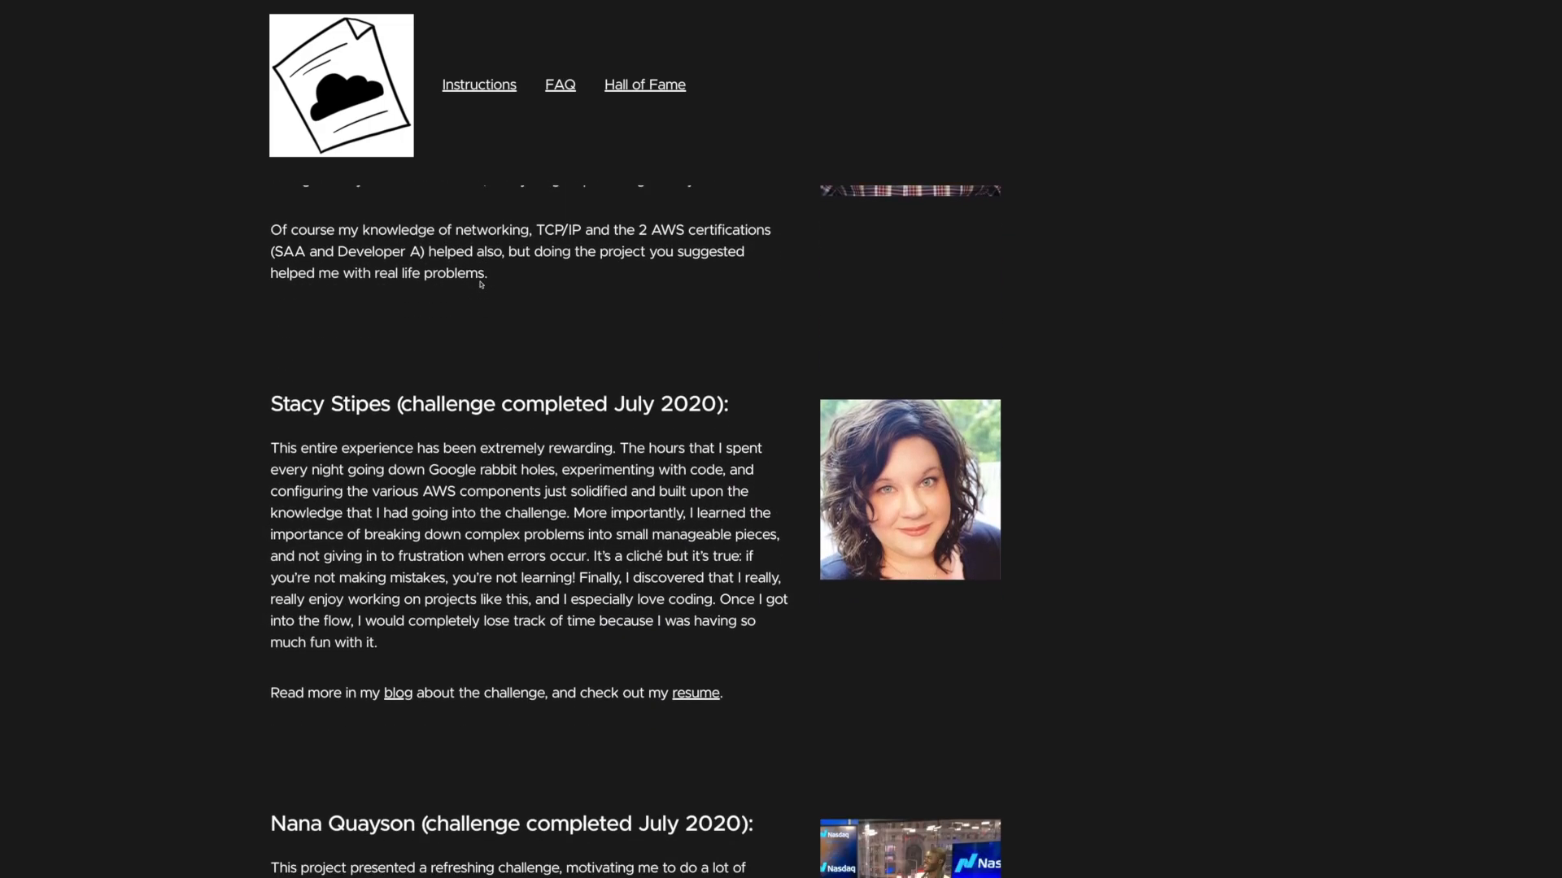
Step: Return to the Instructions page from the header
click(478, 85)
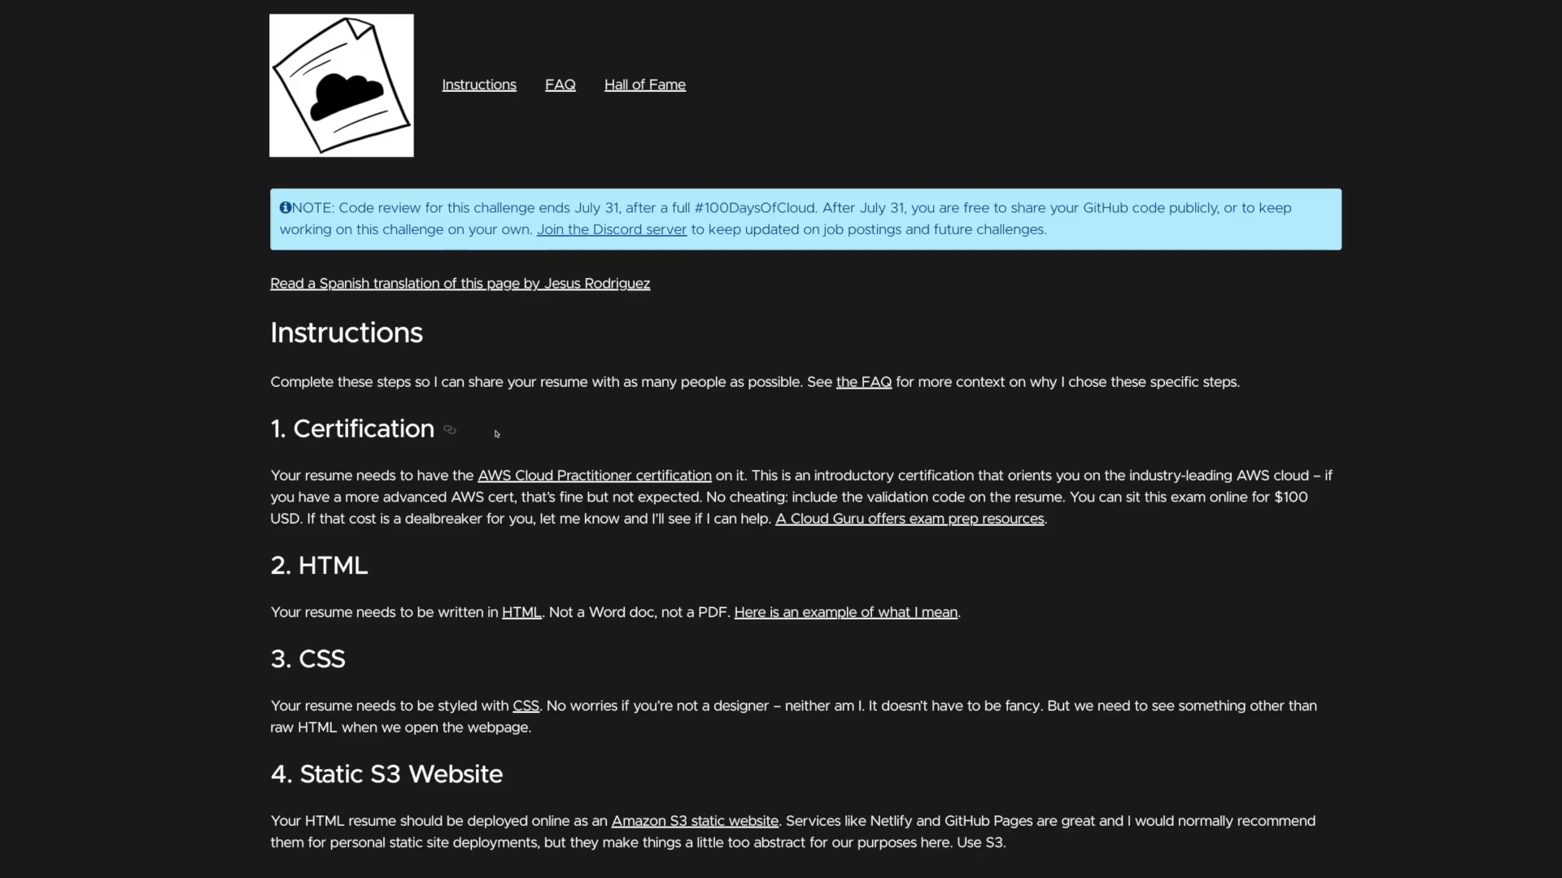
mouse_move(718, 428)
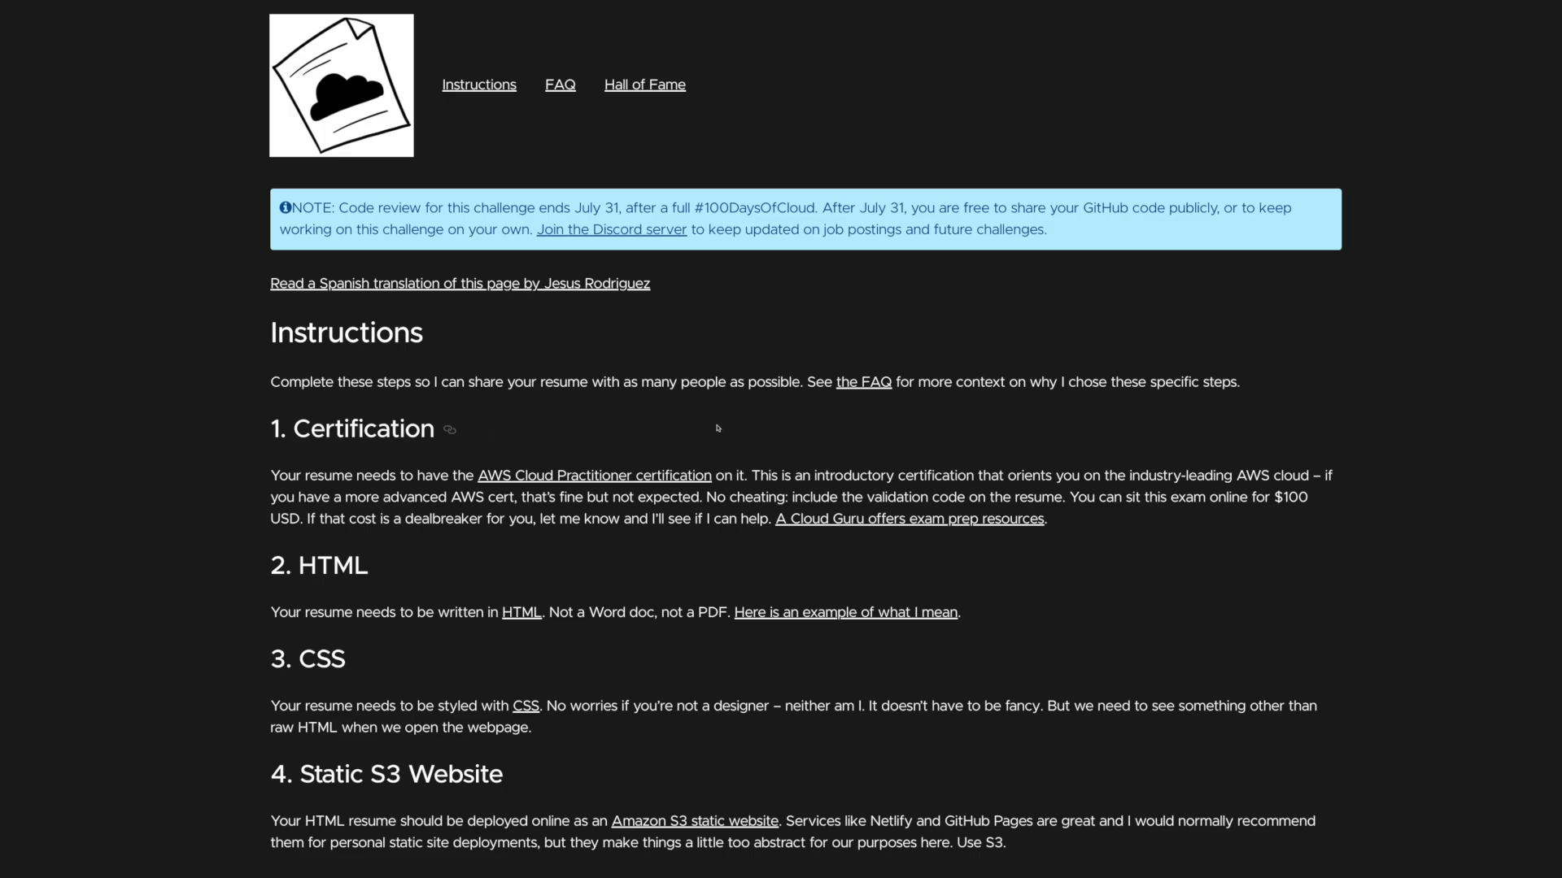